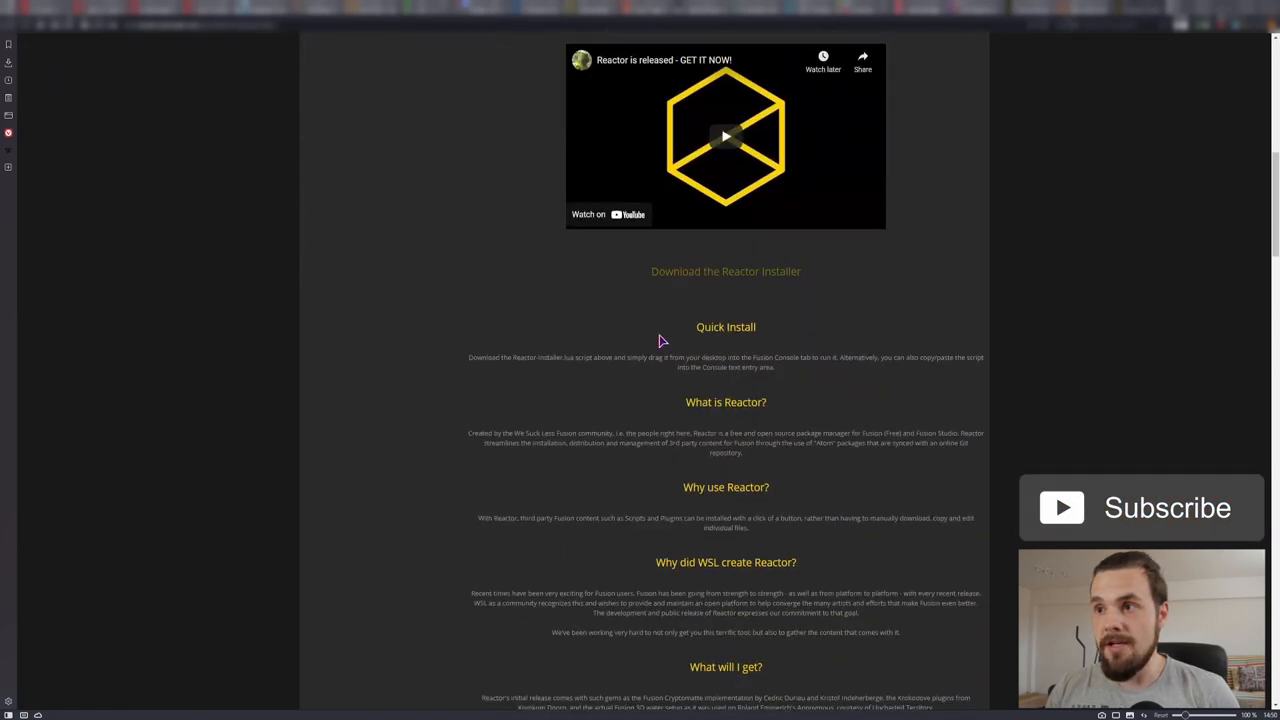
# Scroll through the Reactor page's install and usage sections
pyautogui.scroll(-3)
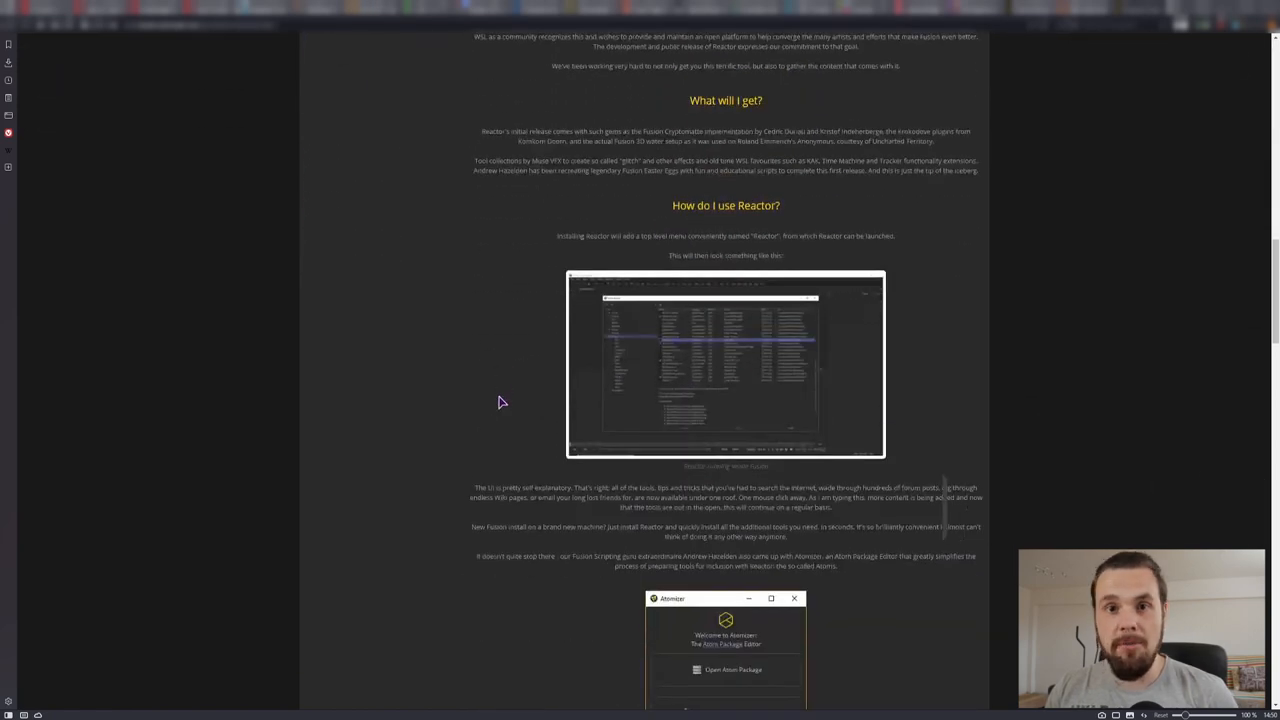
pyautogui.scroll(-3)
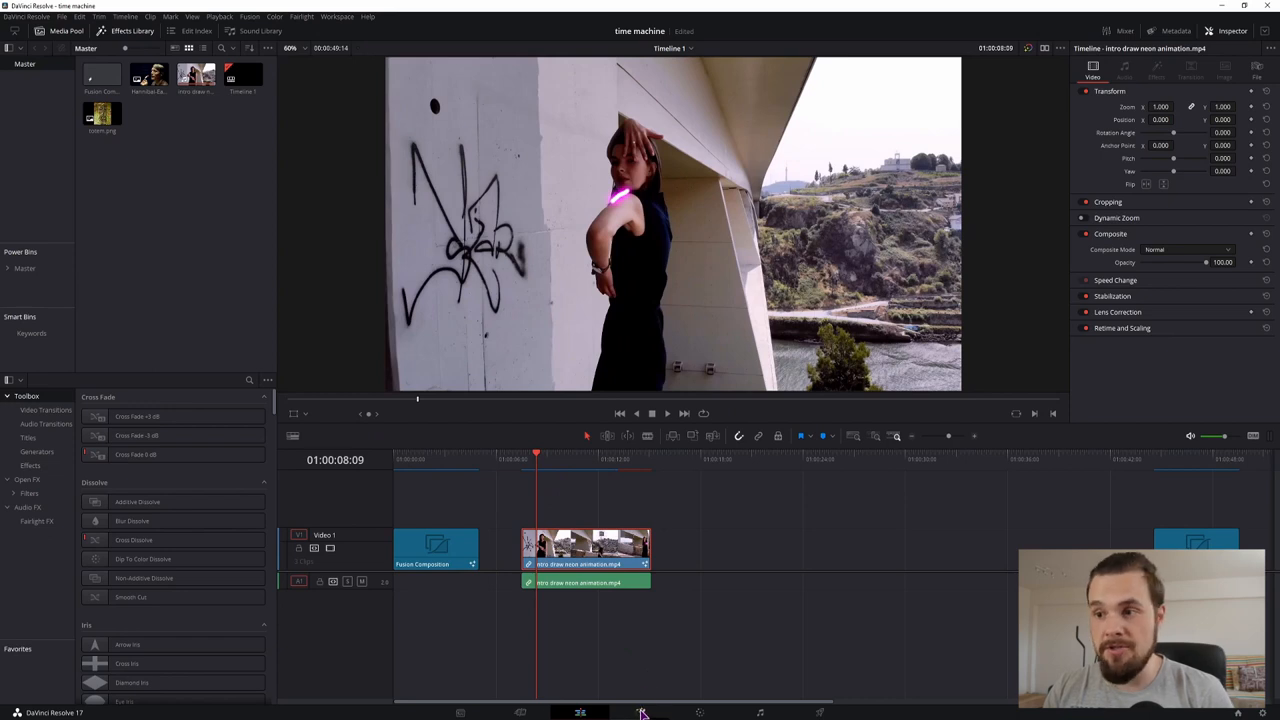
# In the clip's Fusion comp, pull TimeMachine1 off the link and search tools for 'time'
pyautogui.click(641, 712)
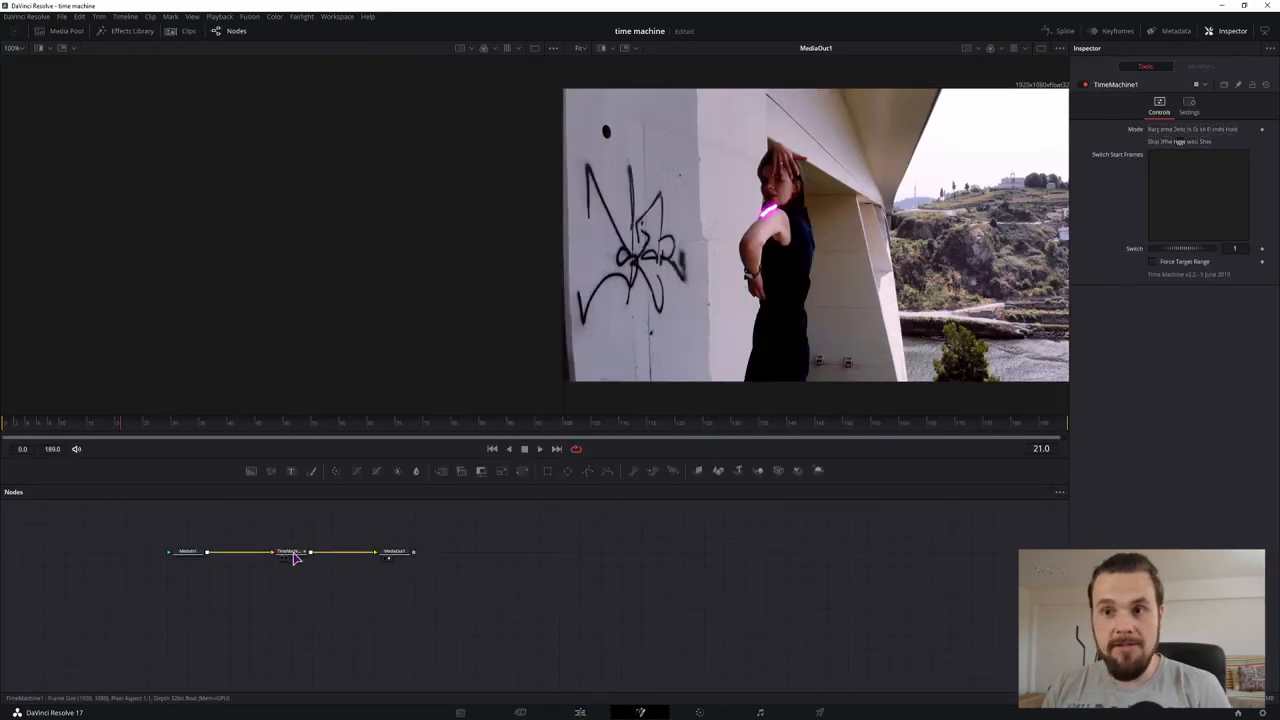
pyautogui.moveTo(290, 551); pyautogui.dragTo(497, 524)
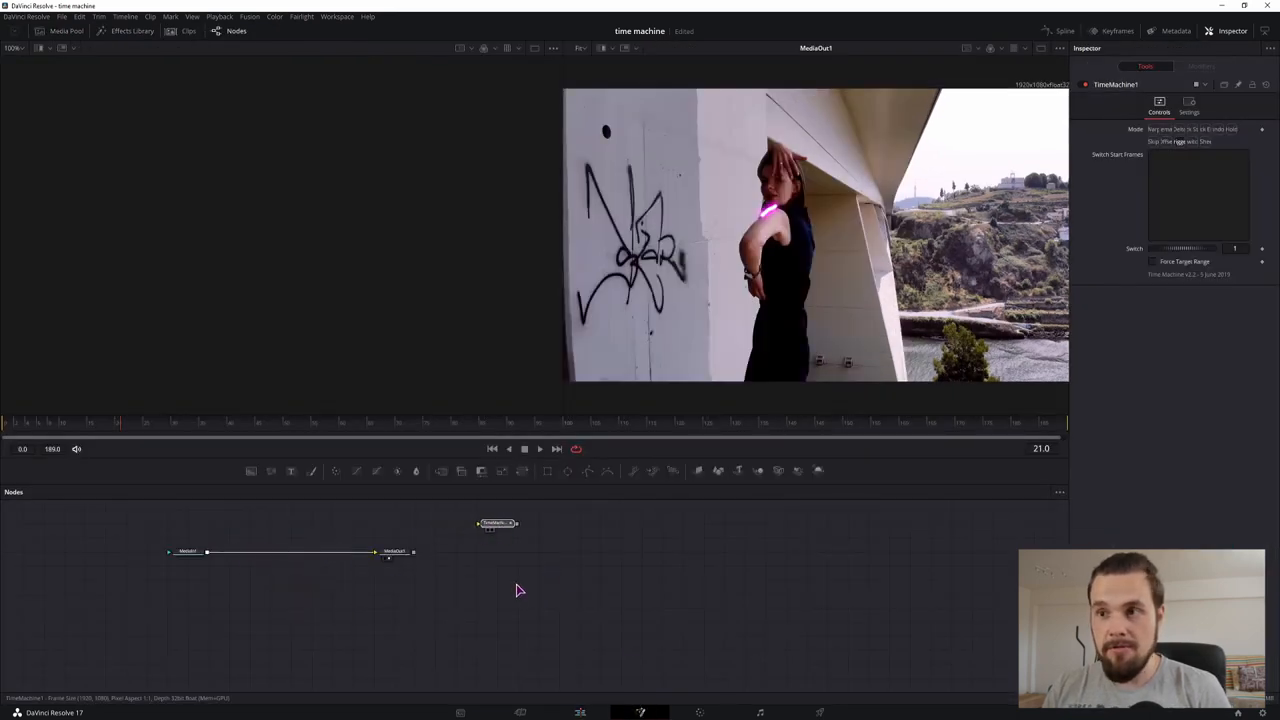
pyautogui.press('ctrl+space')
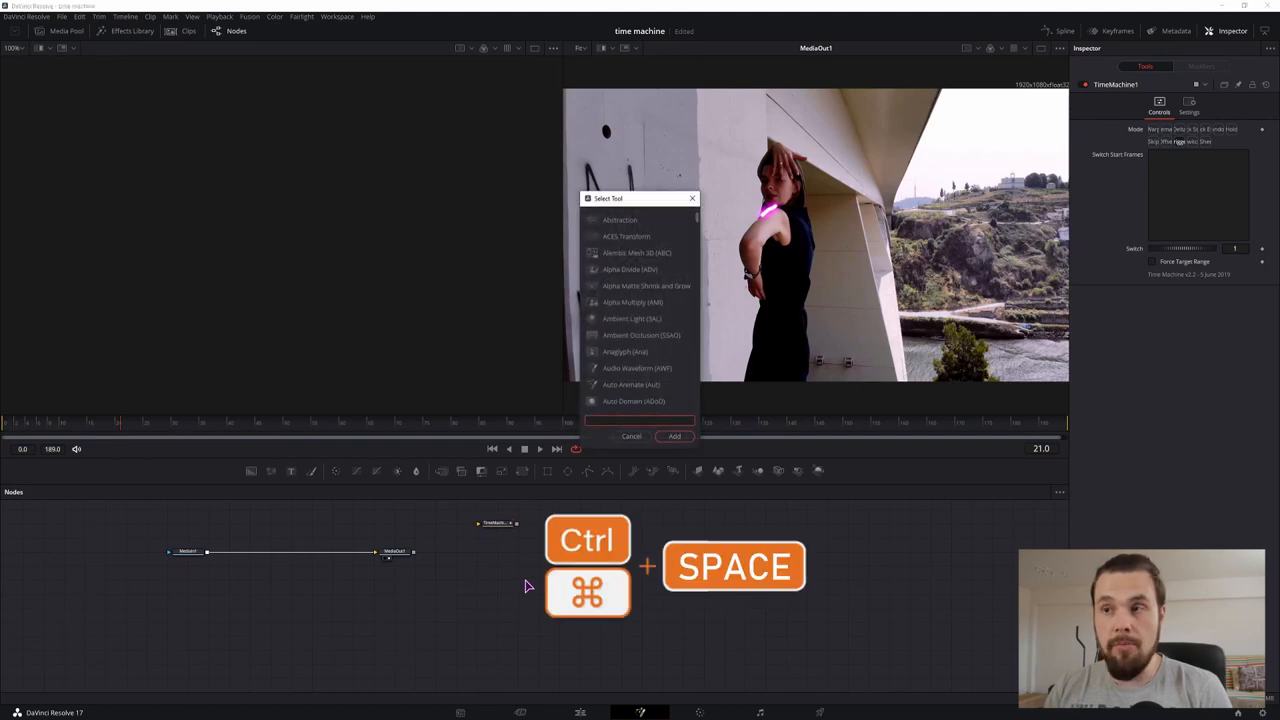
pyautogui.write('time')
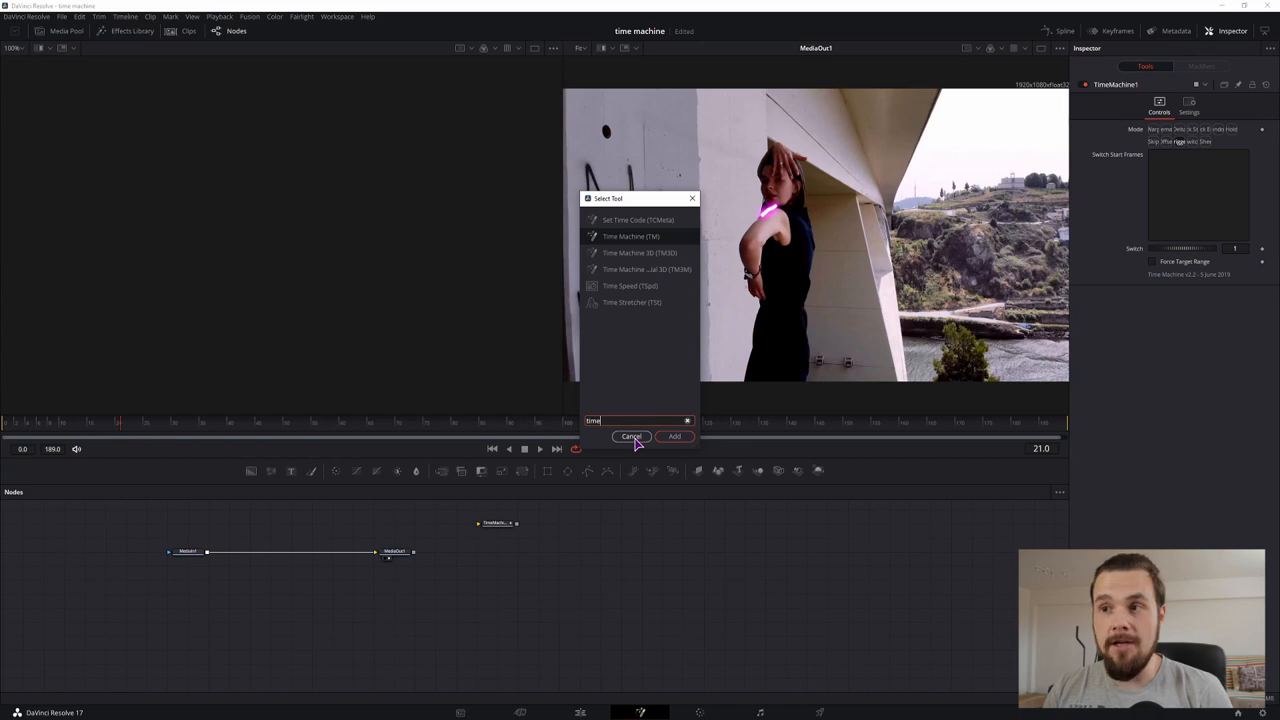
pyautogui.click(337, 16)
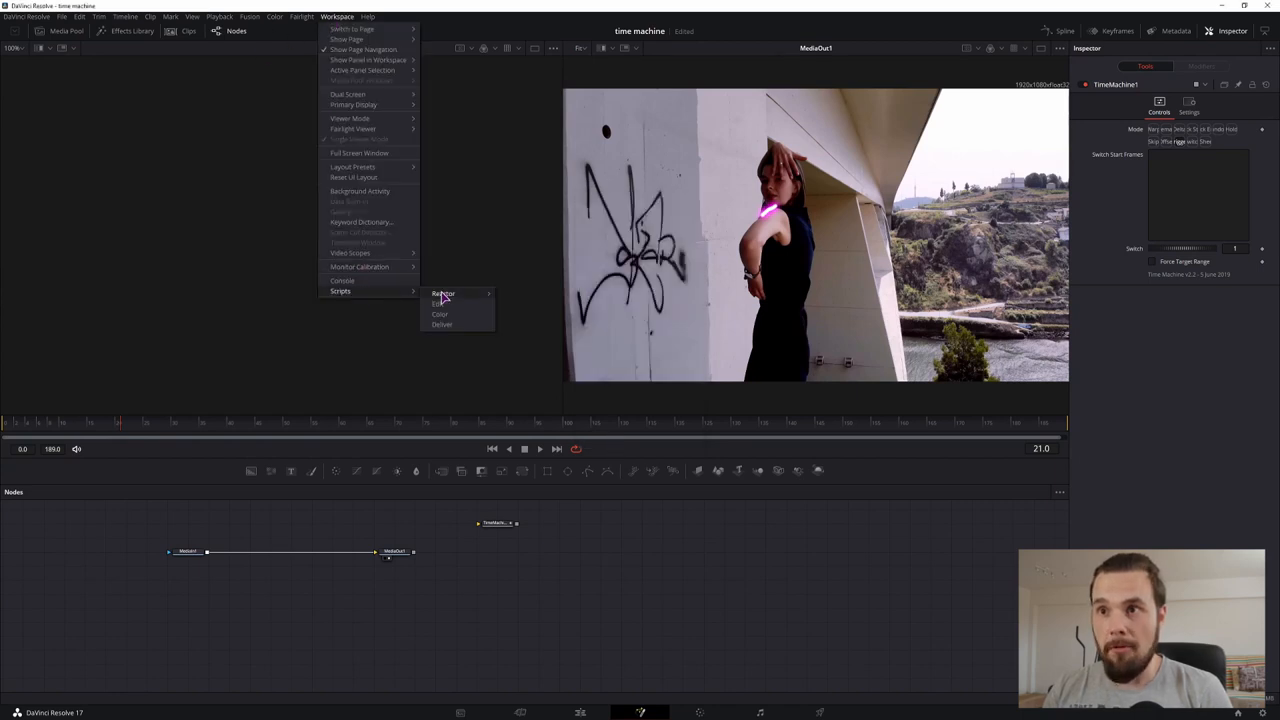
# Confirm in Reactor that the Time Machine Fuse is installed
pyautogui.click(545, 334)
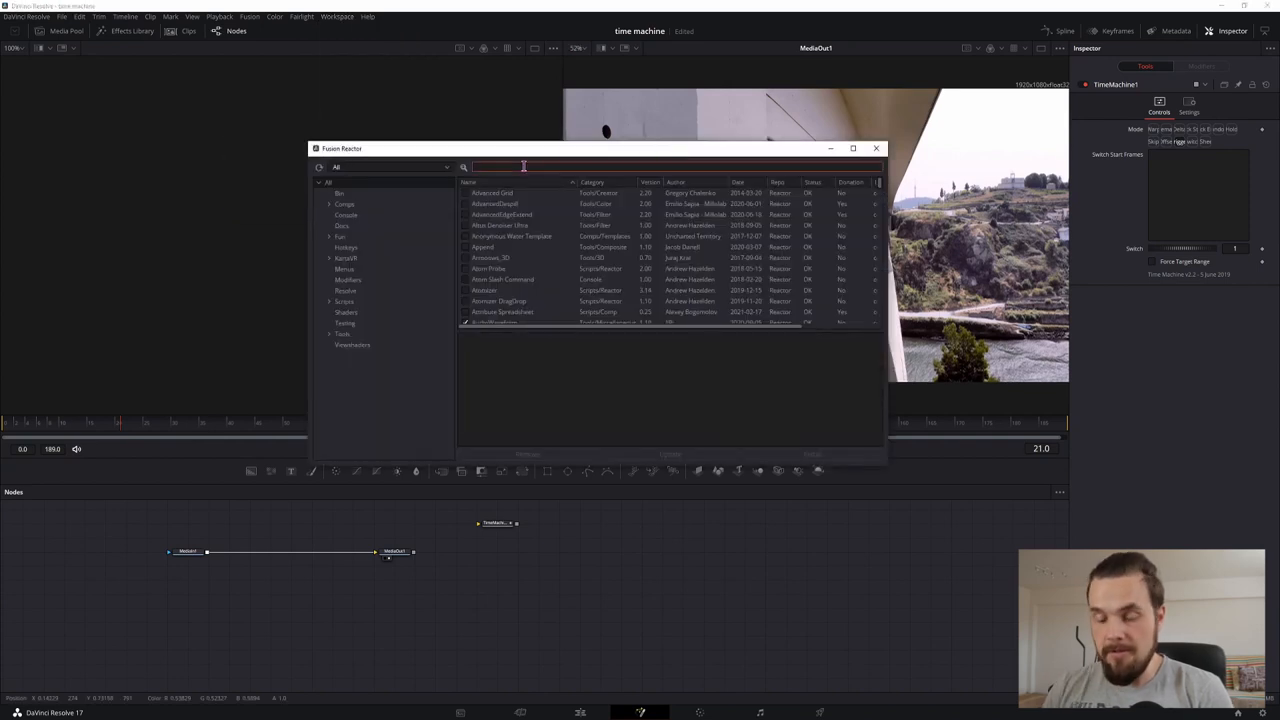
pyautogui.write('time machine')
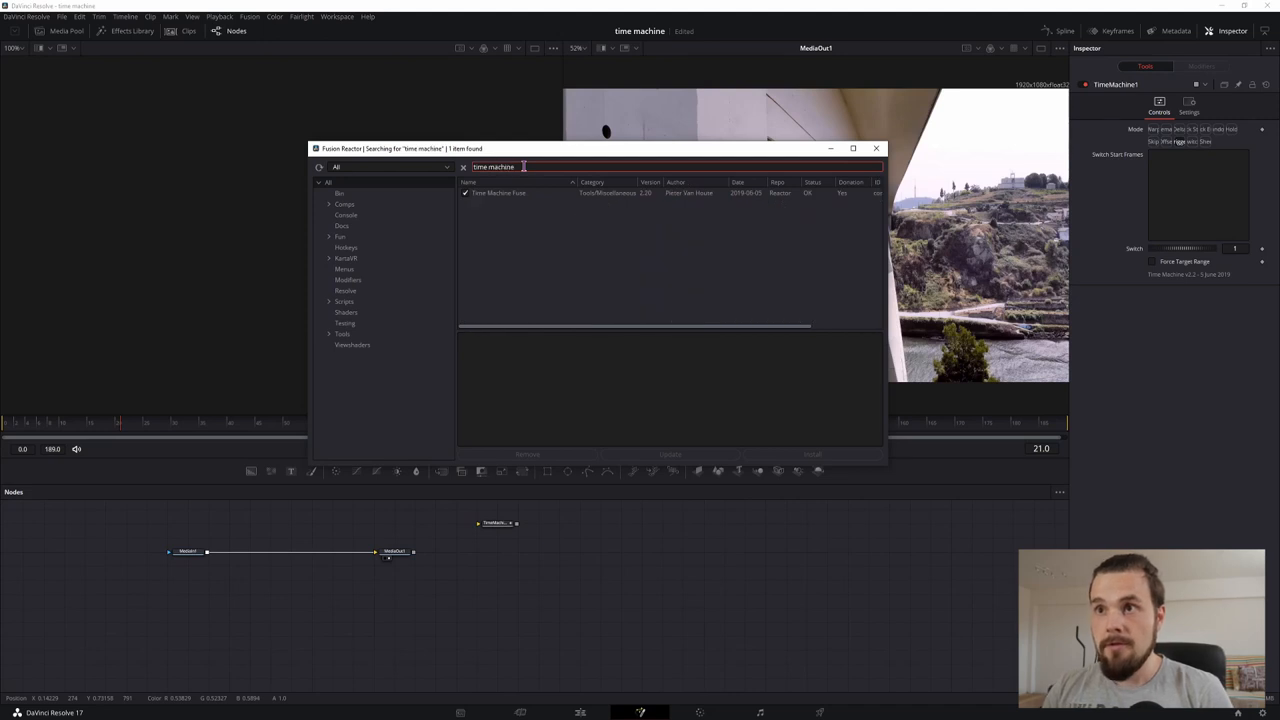
pyautogui.click(498, 193)
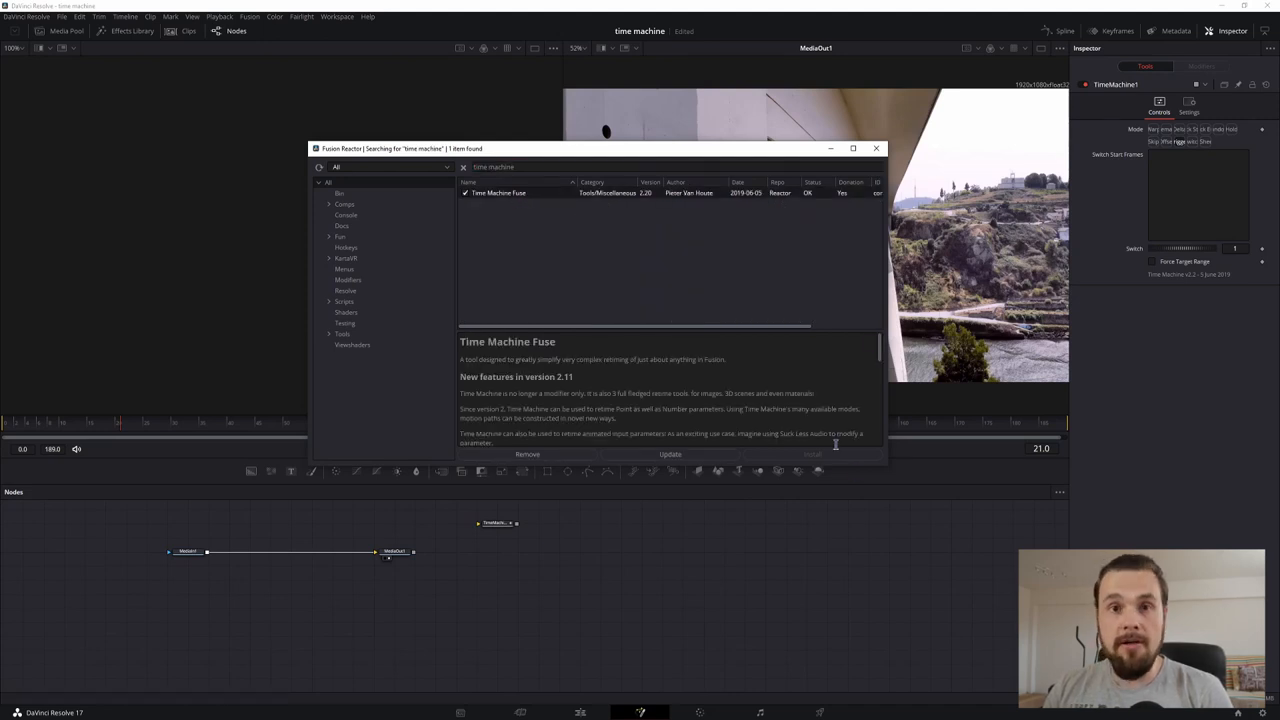
pyautogui.click(876, 148)
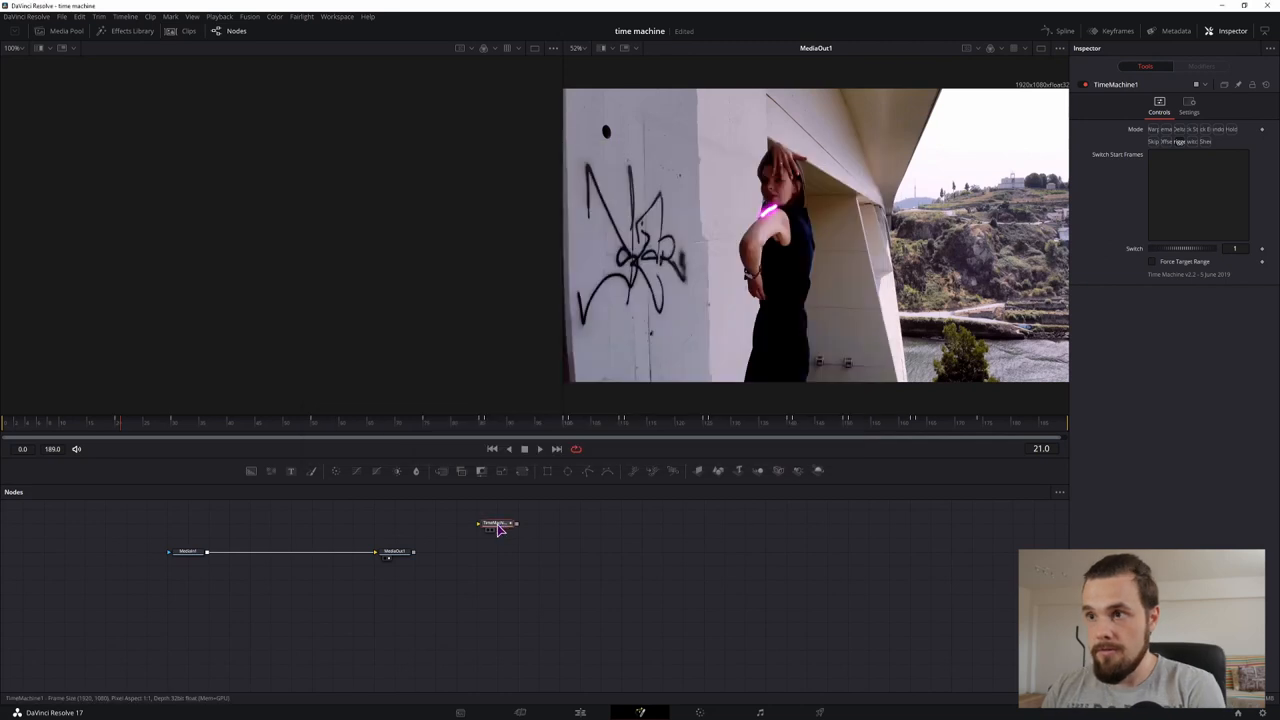
# Swap the old TimeMachine node for a newly added Time Machine tool and select it
pyautogui.click(500, 567)
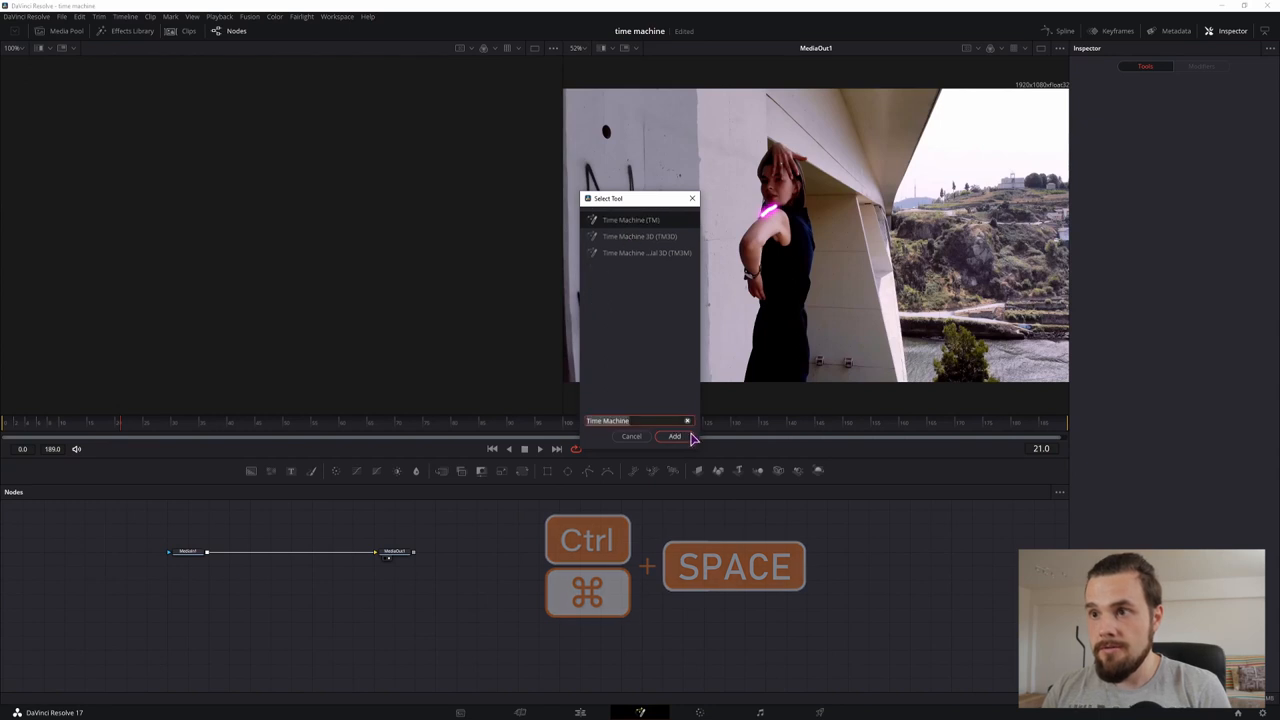
pyautogui.click(674, 436)
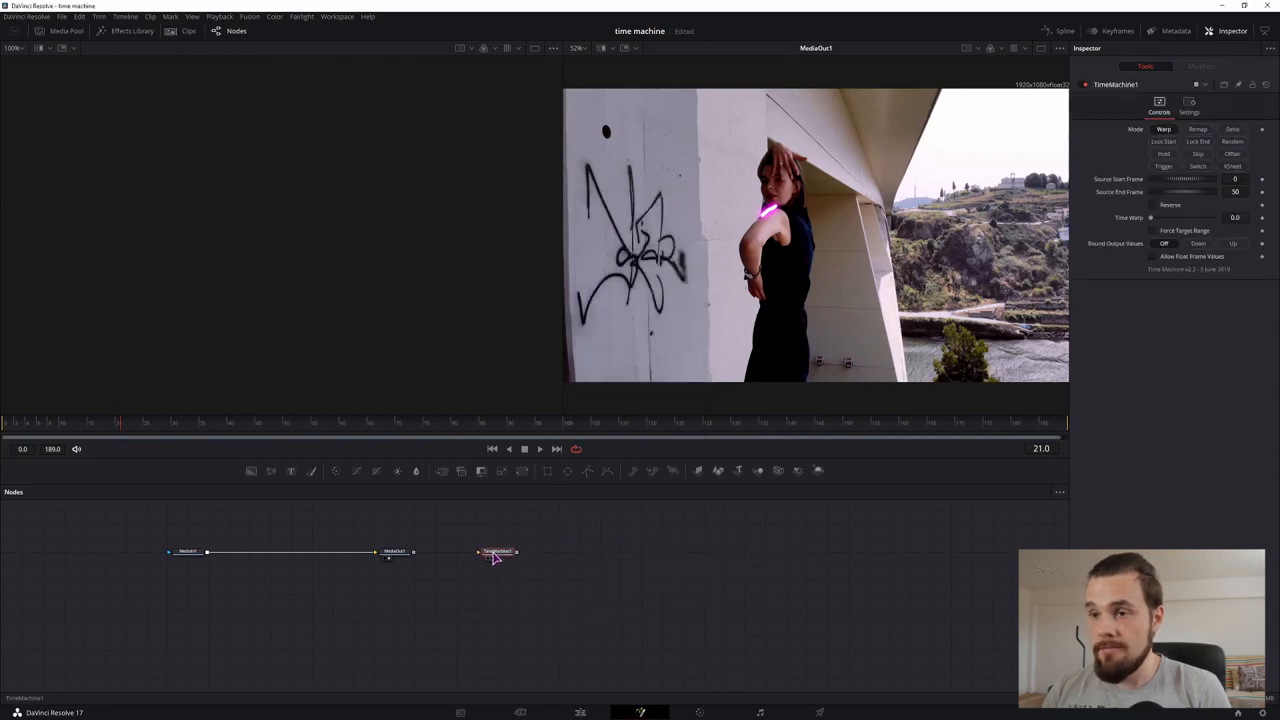
pyautogui.click(1232, 141)
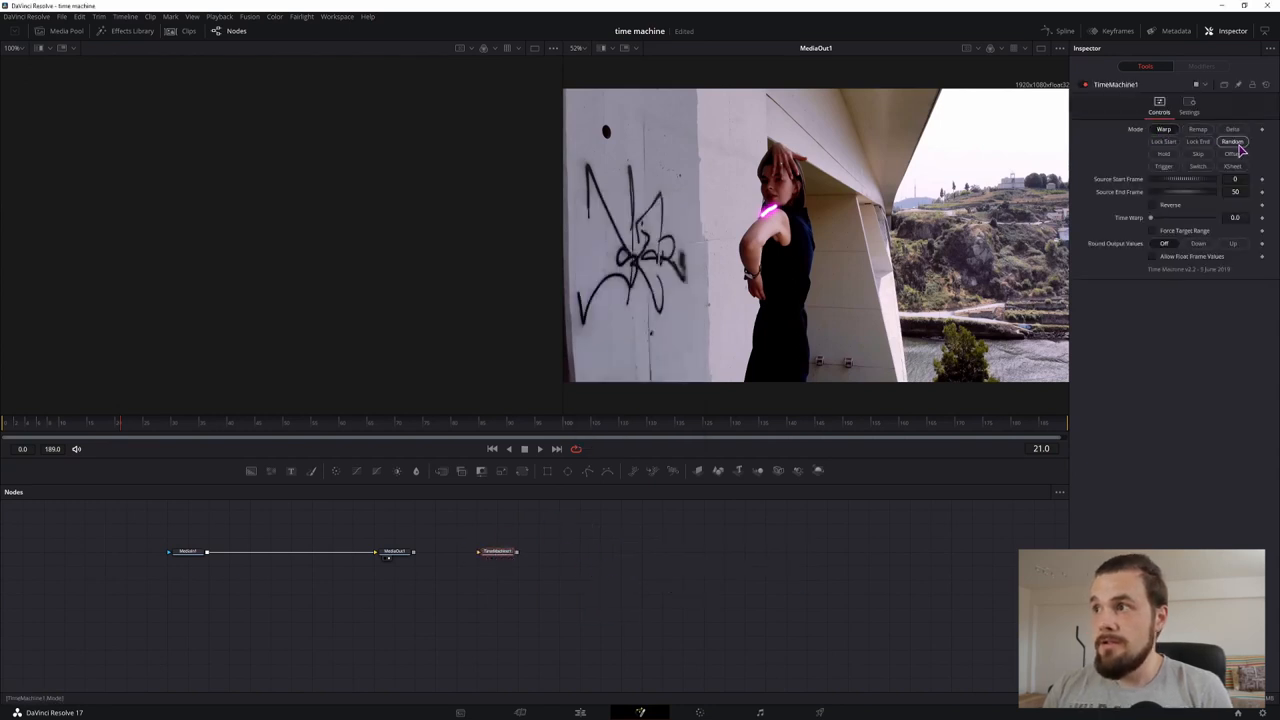
pyautogui.click(1198, 129)
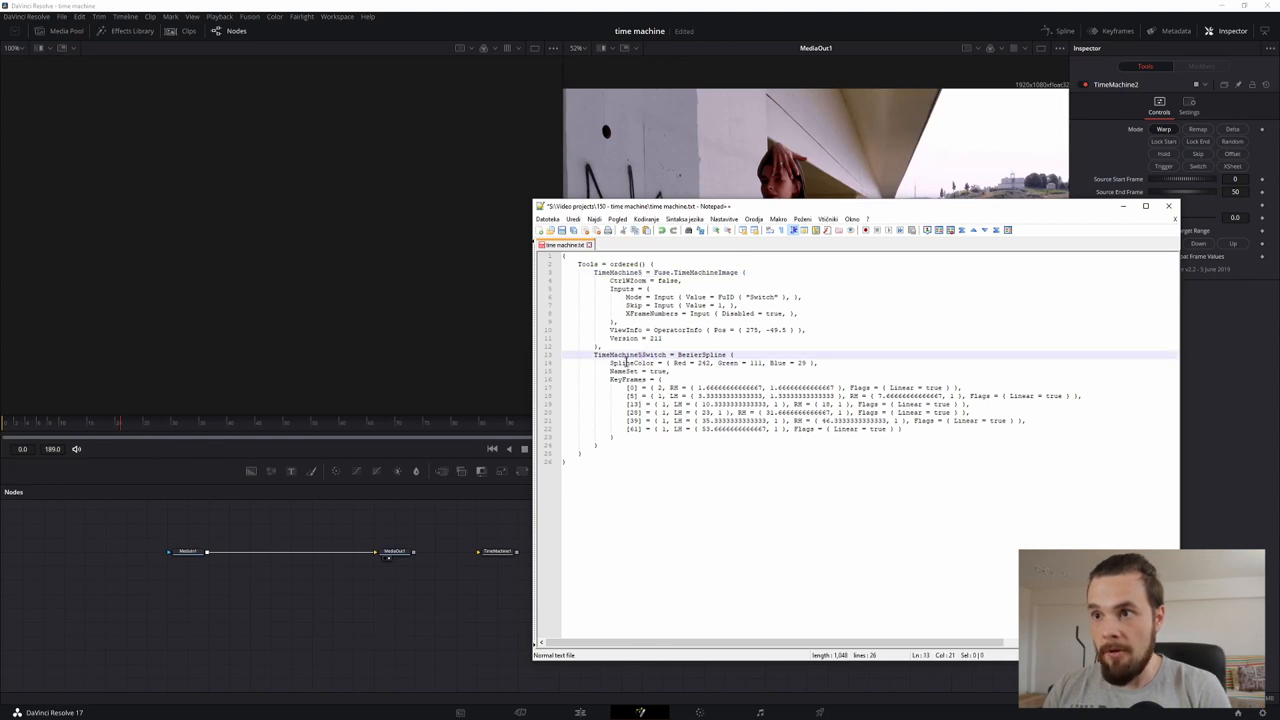
# Paste the saved Time Machine node code from Notepad++ into the Fusion Nodes panel
pyautogui.press('ctrl+a')
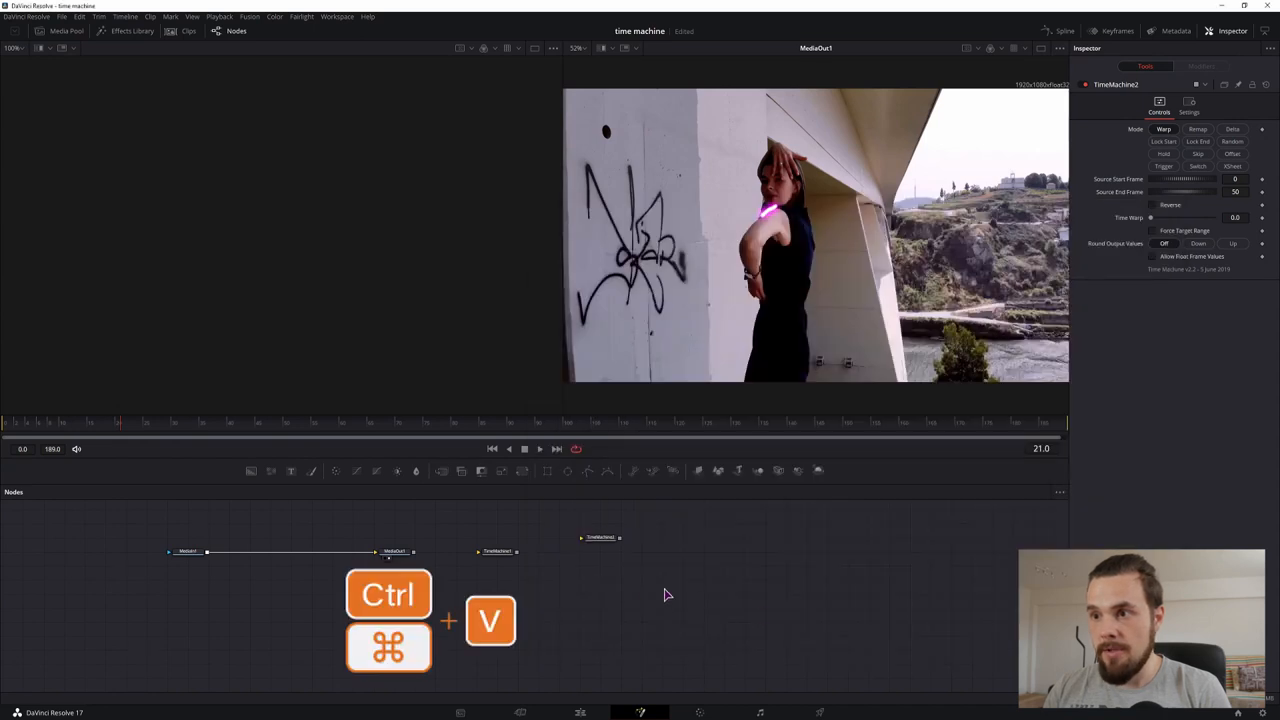
pyautogui.press('ctrl+v')
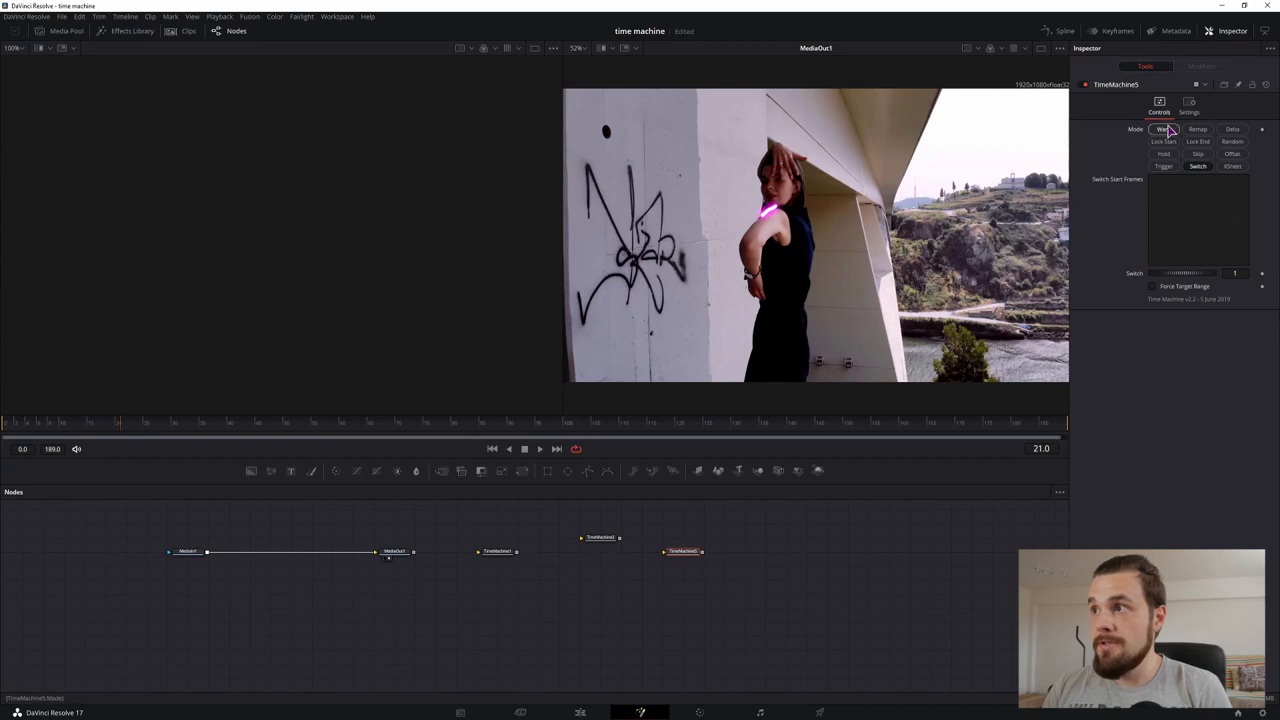
pyautogui.moveTo(643, 627)
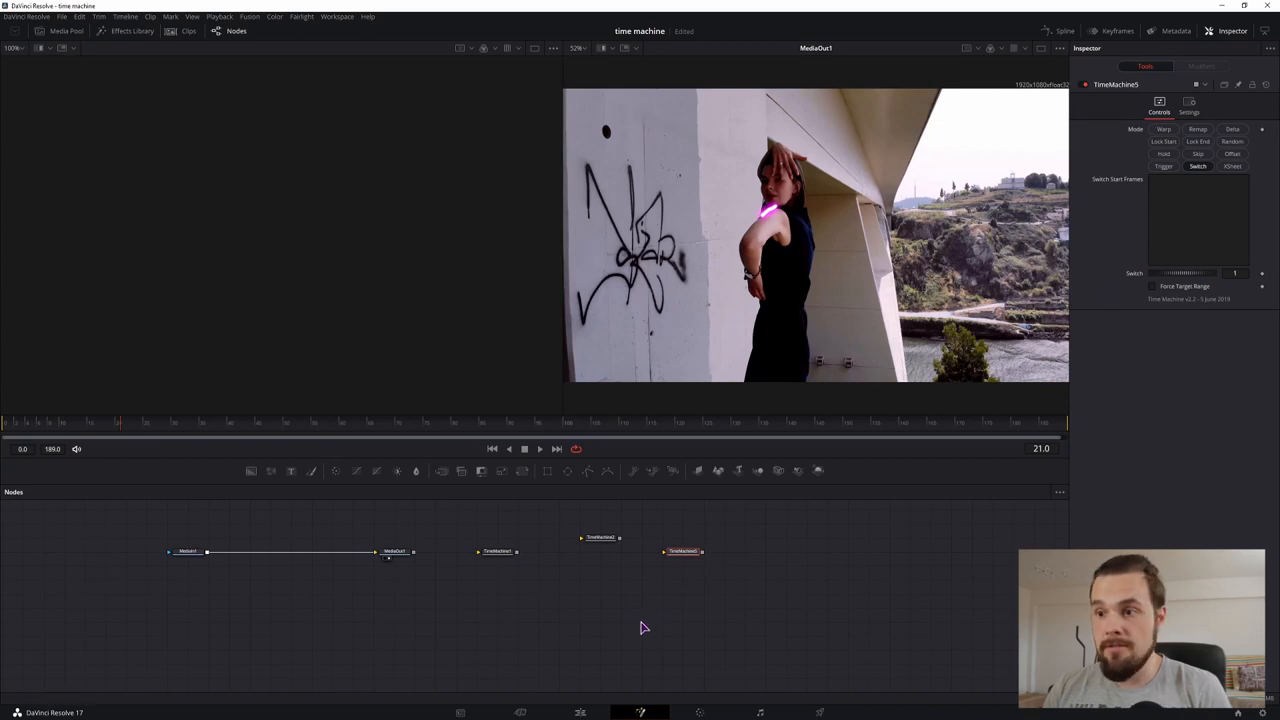
# Open the Fusion Composition clip on the Fusion page
pyautogui.click(580, 712)
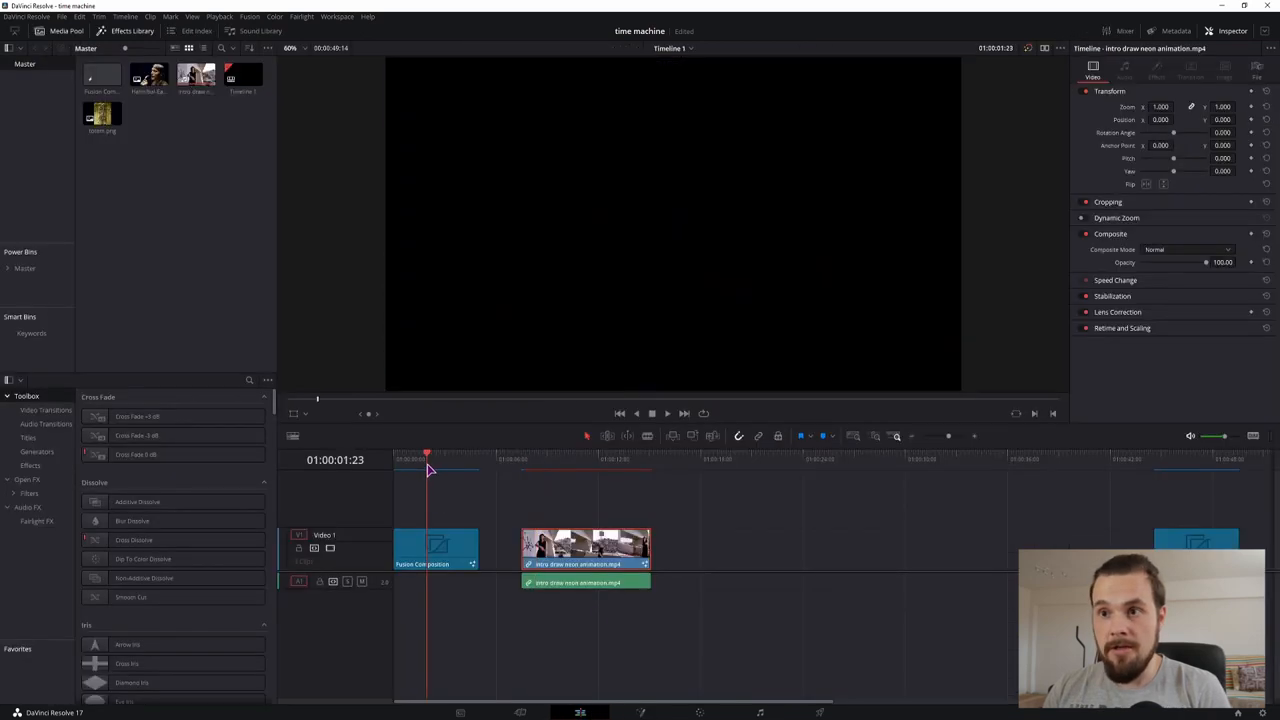
pyautogui.click(640, 712)
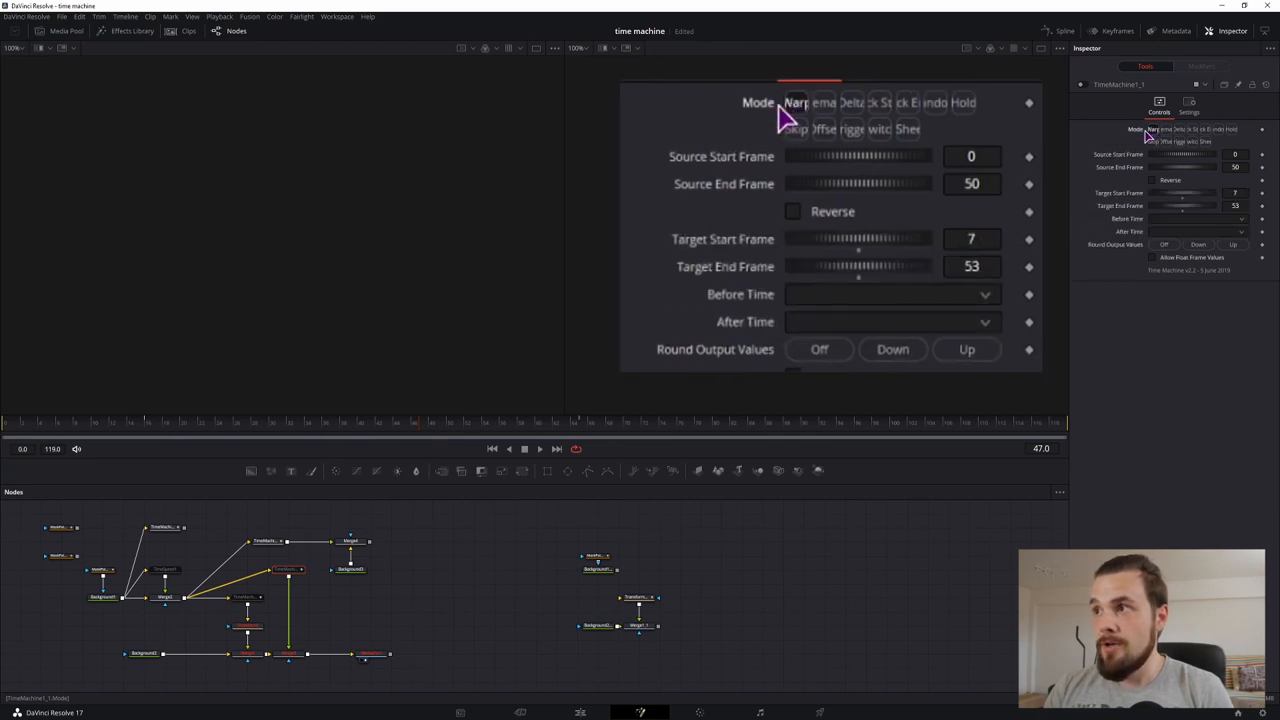
pyautogui.moveTo(740, 120)
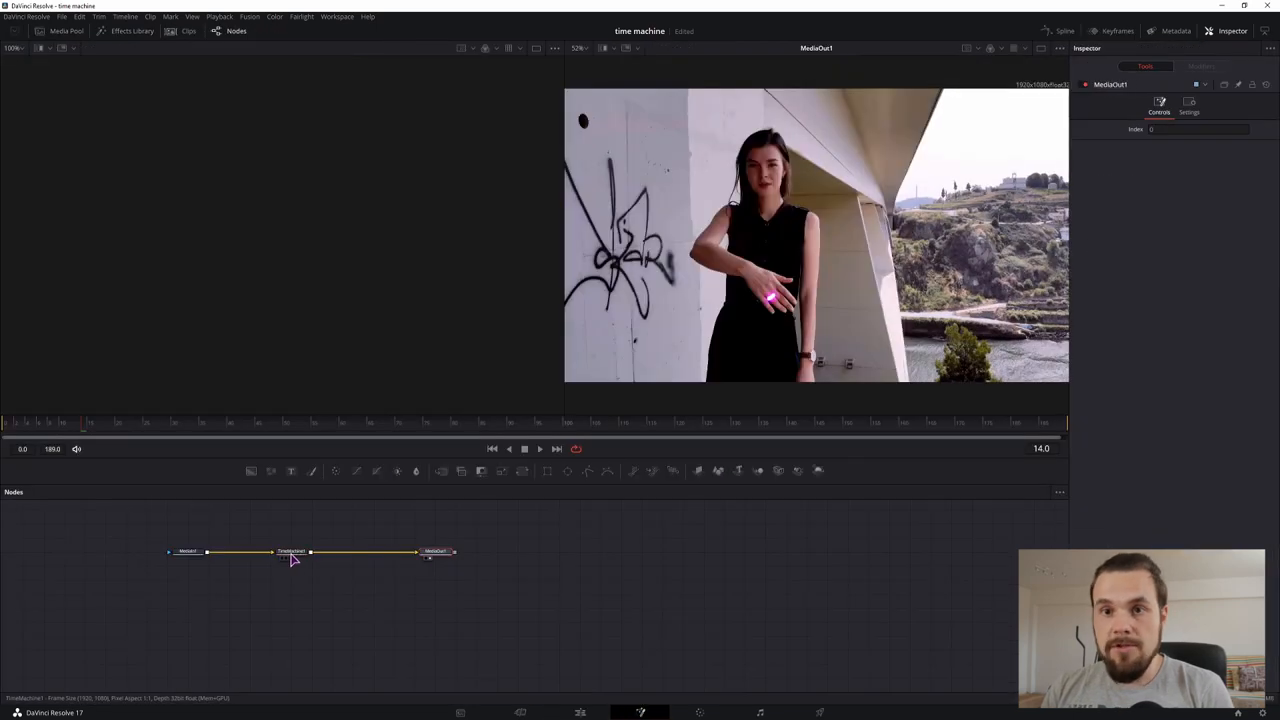
# Show the Time Machine node's settings and set Source End Frame to 189
pyautogui.click(311, 551)
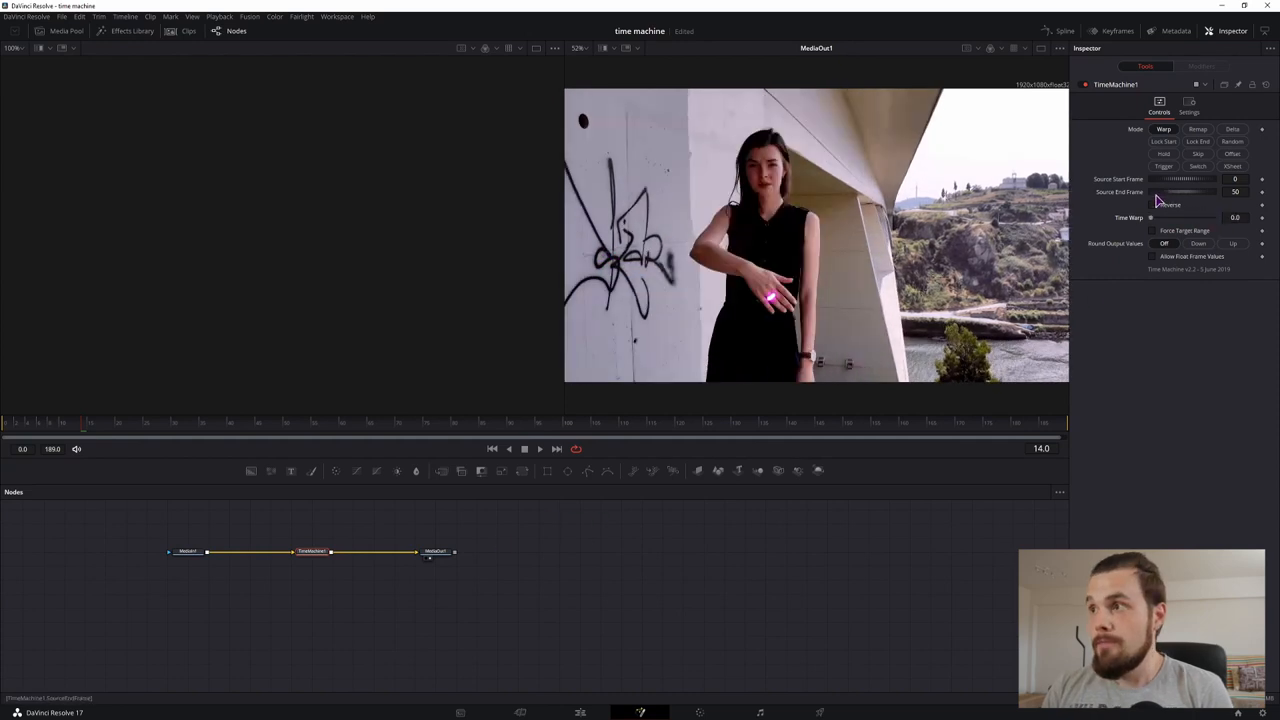
pyautogui.moveTo(1137, 202)
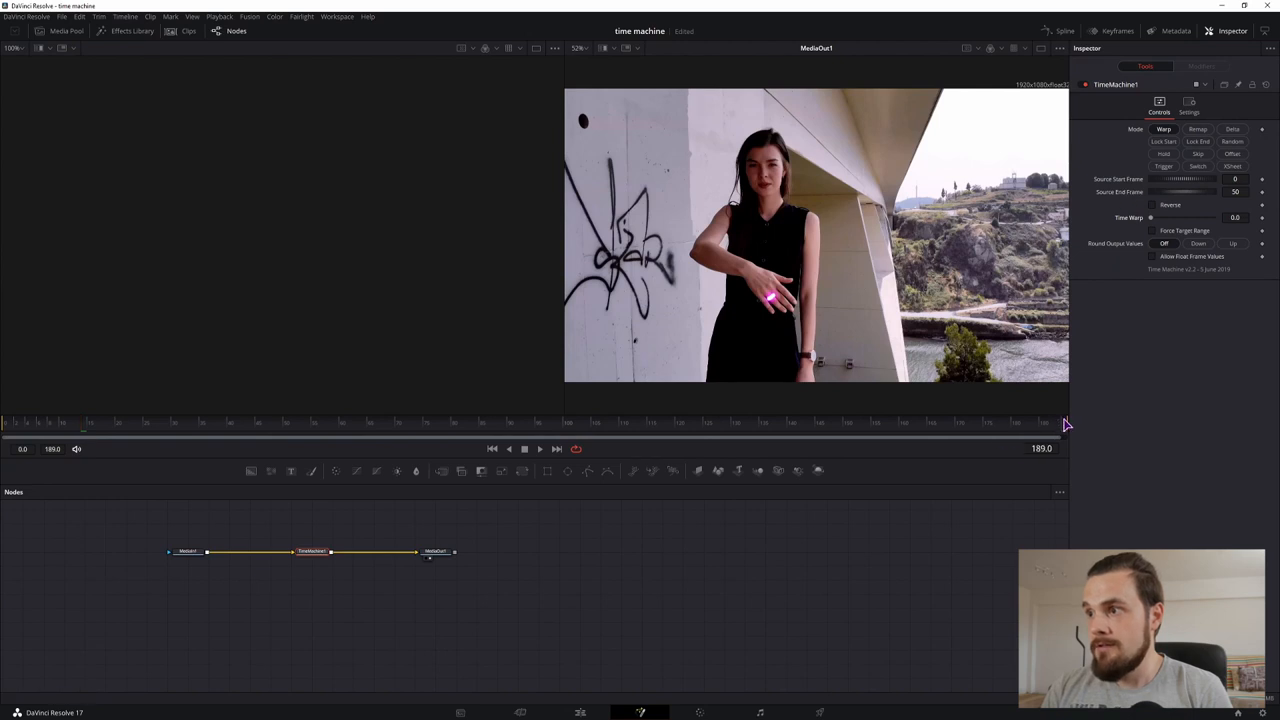
pyautogui.click(1235, 191)
pyautogui.write('189')
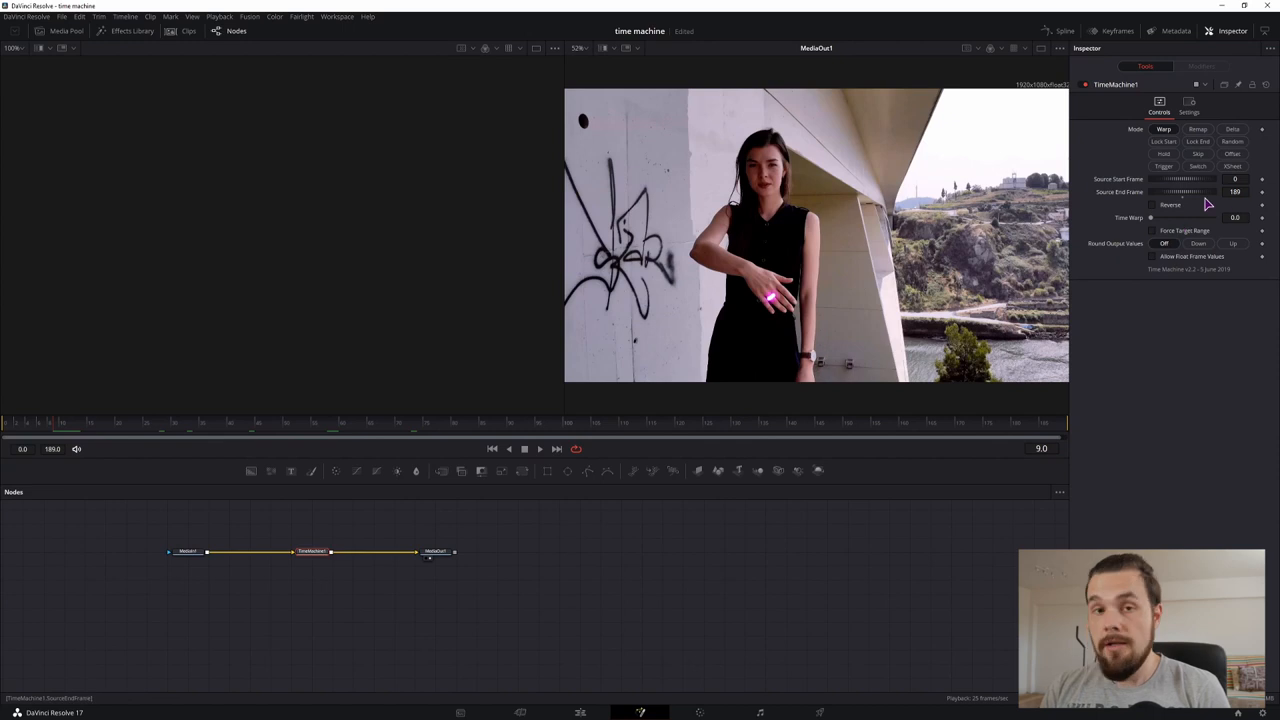
pyautogui.moveTo(1152, 223)
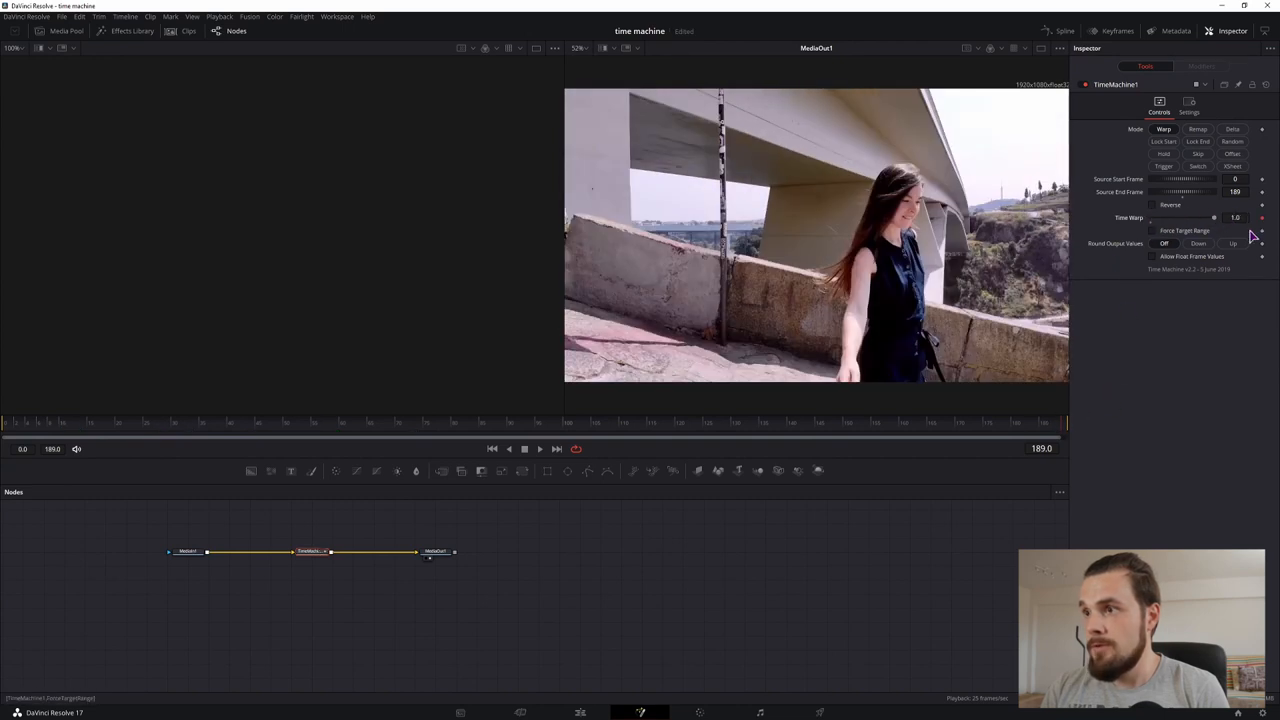
# Keyframe Time Warp from 0.0 at frame 0 to 1.0 at frame 90, and enable Reverse
pyautogui.click(45, 430)
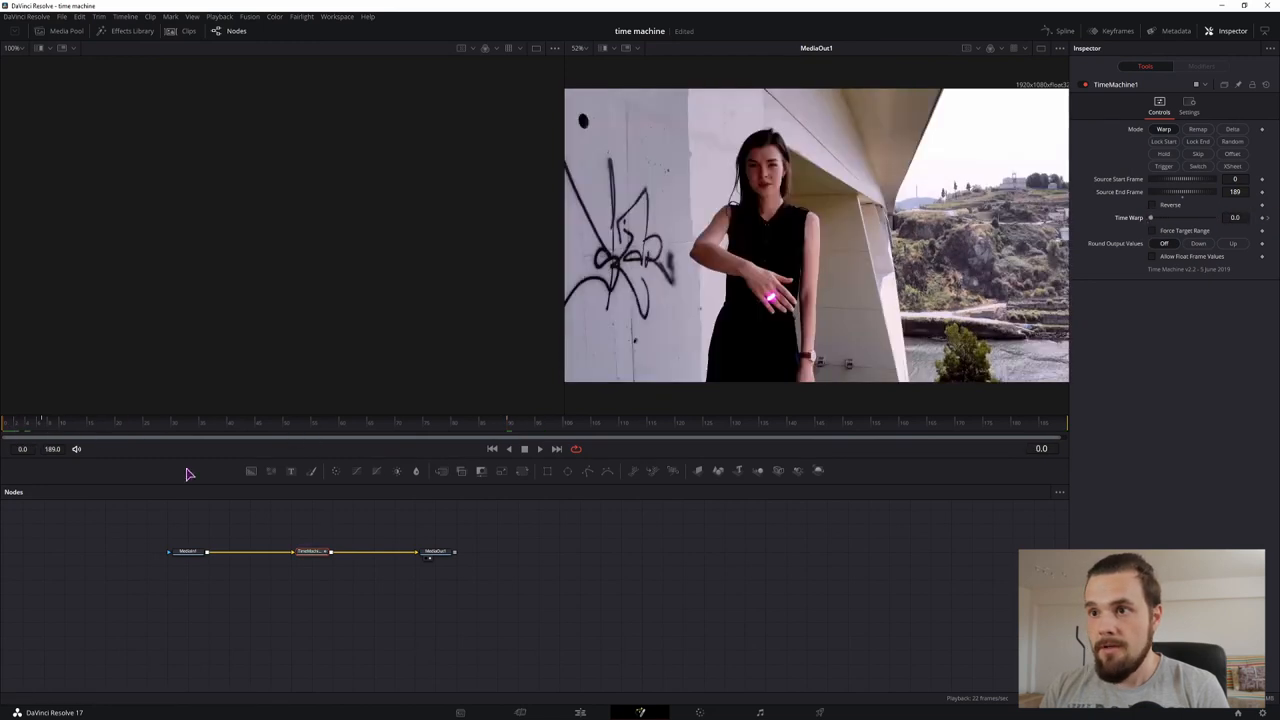
pyautogui.click(525, 448)
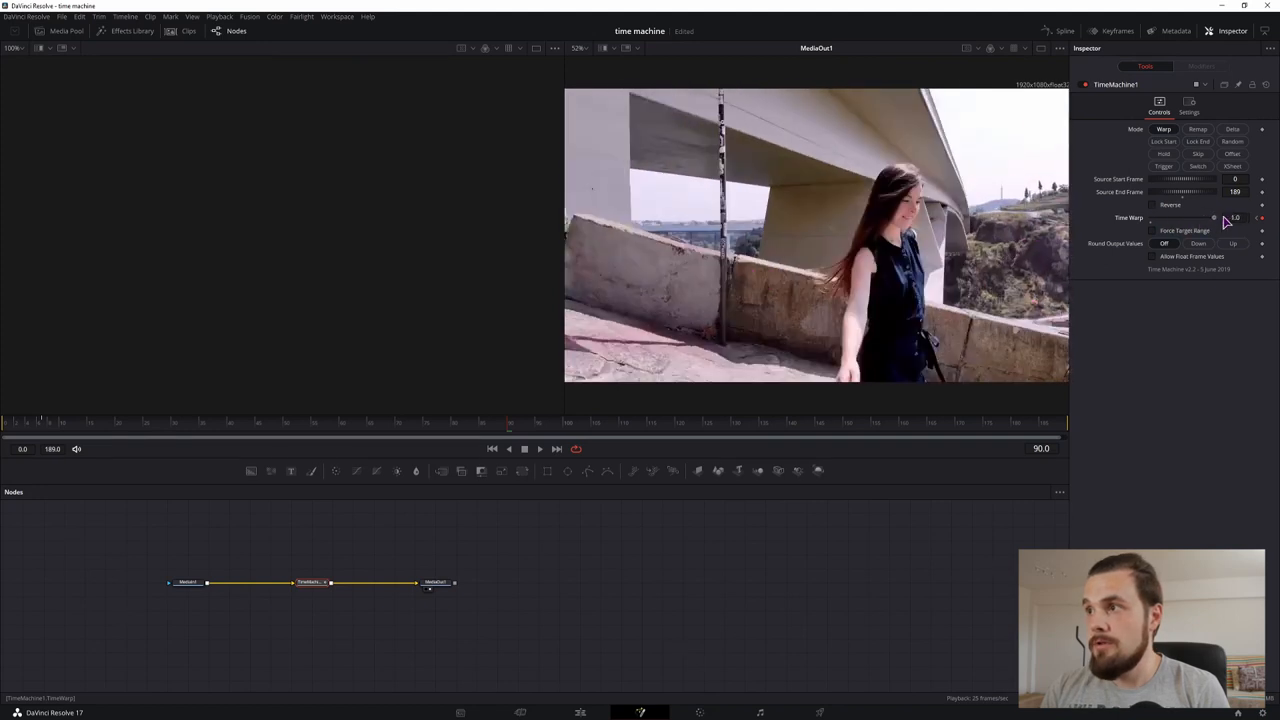
pyautogui.click(1151, 205)
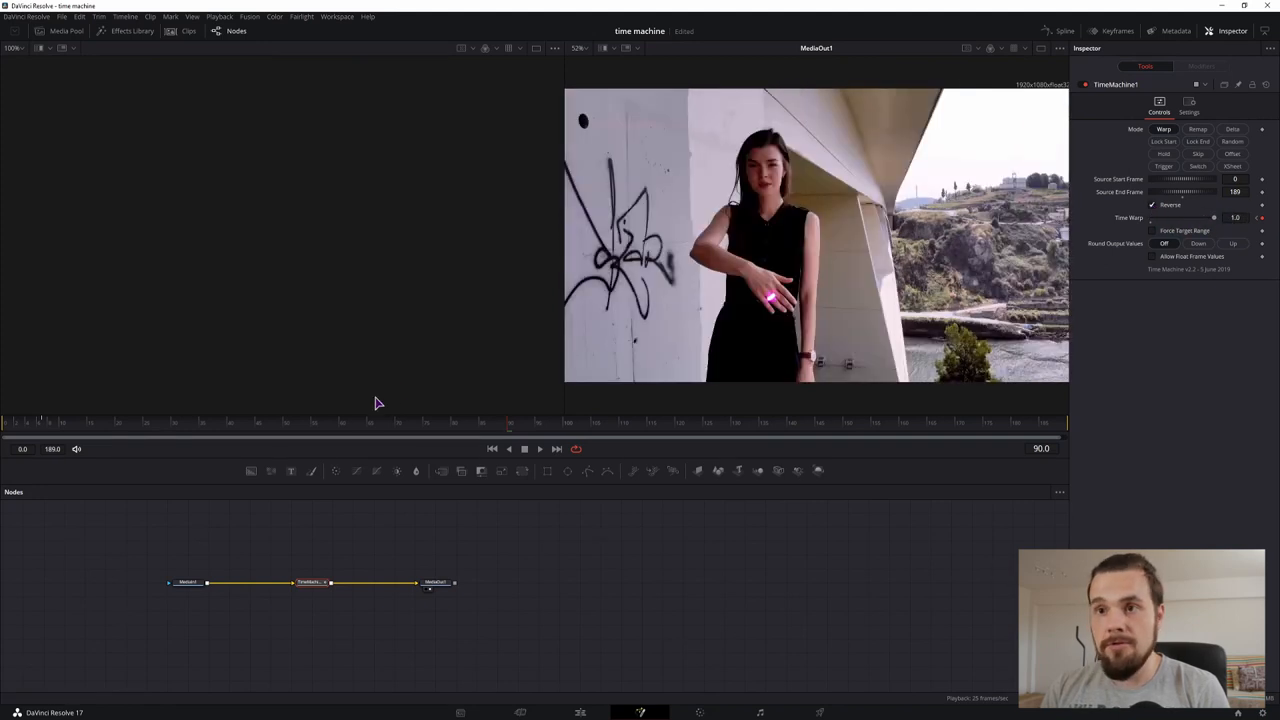
pyautogui.click(524, 448)
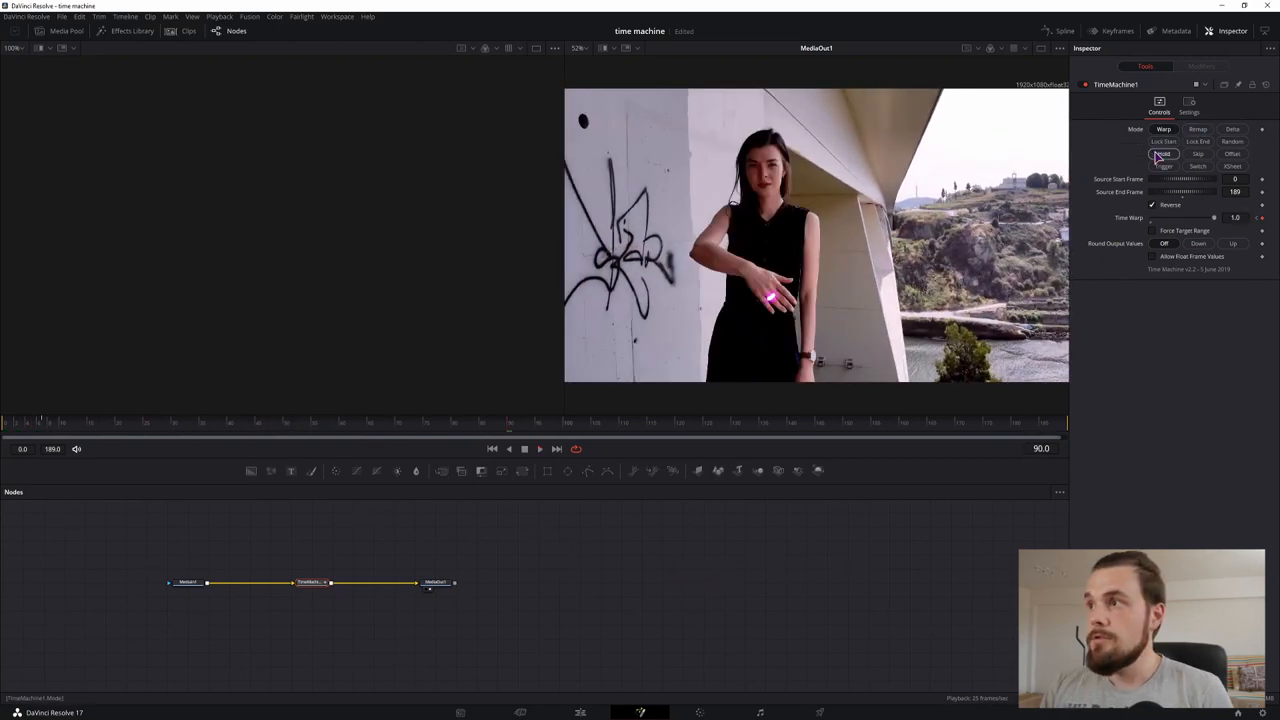
# Put the Time Machine in Remap mode with Target End Frame 74
pyautogui.click(1197, 129)
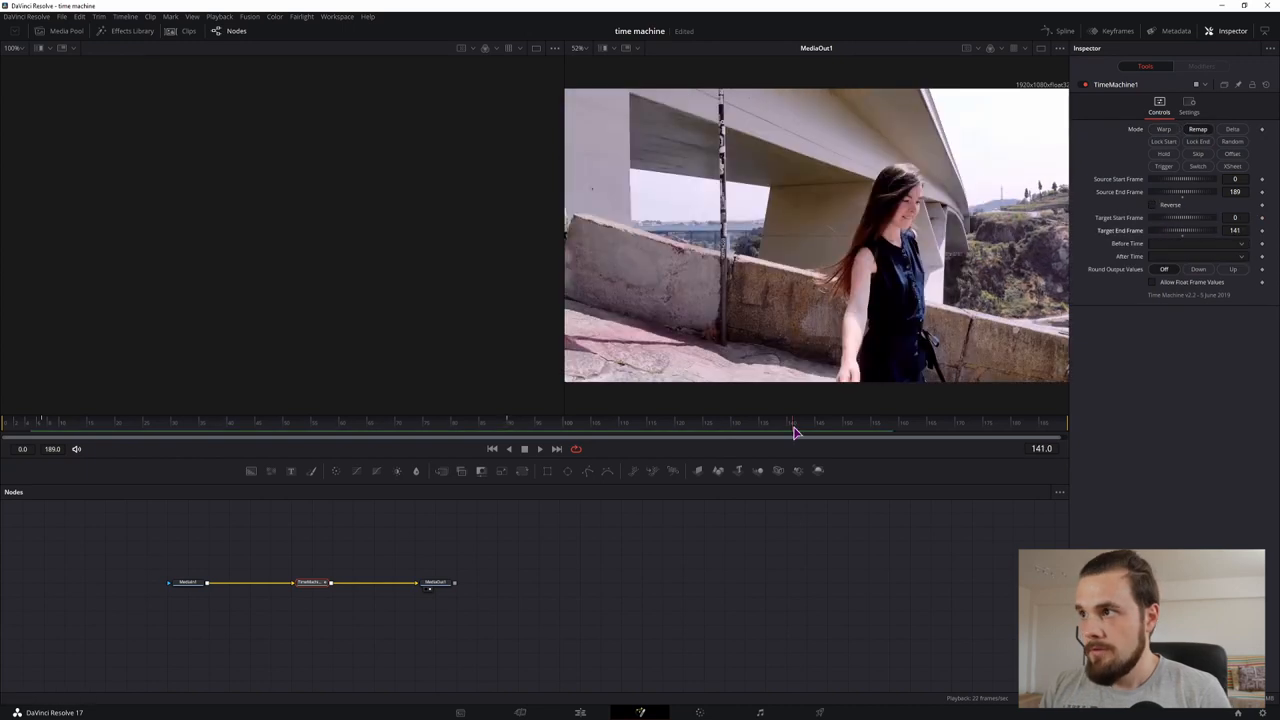
pyautogui.click(1234, 230)
pyautogui.write('152')
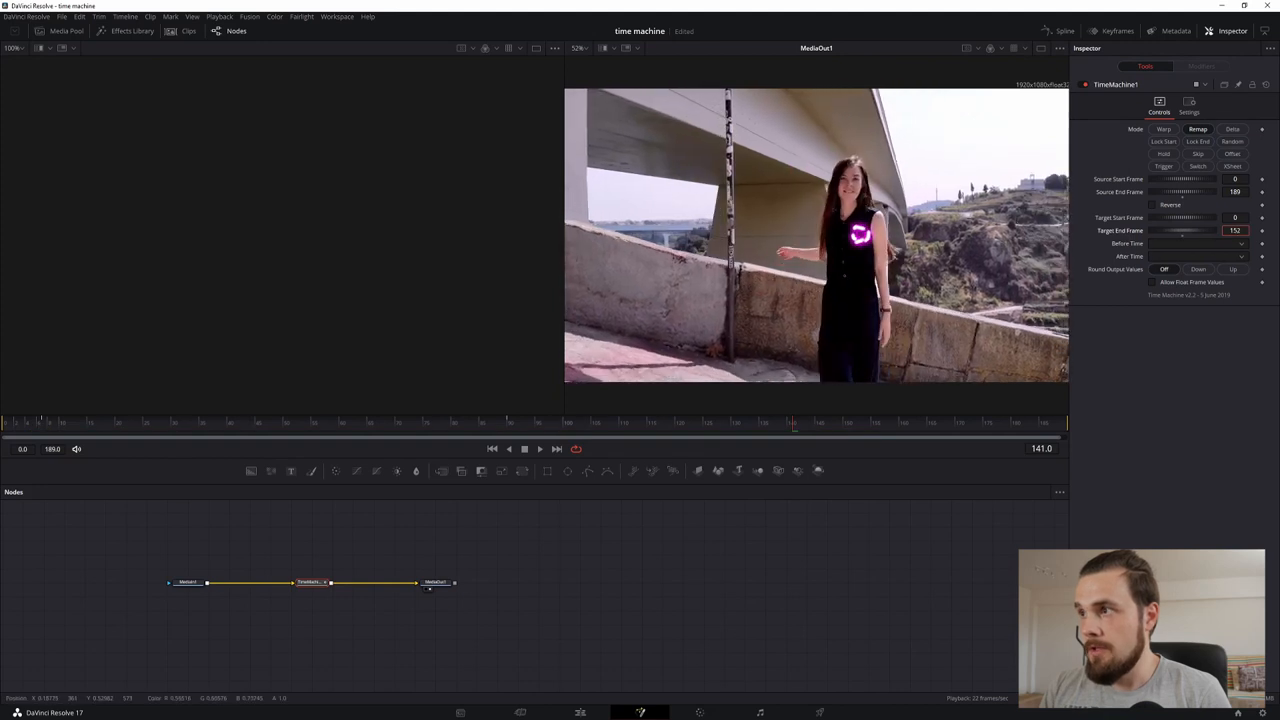
pyautogui.tripleClick(1235, 230)
pyautogui.write('74')
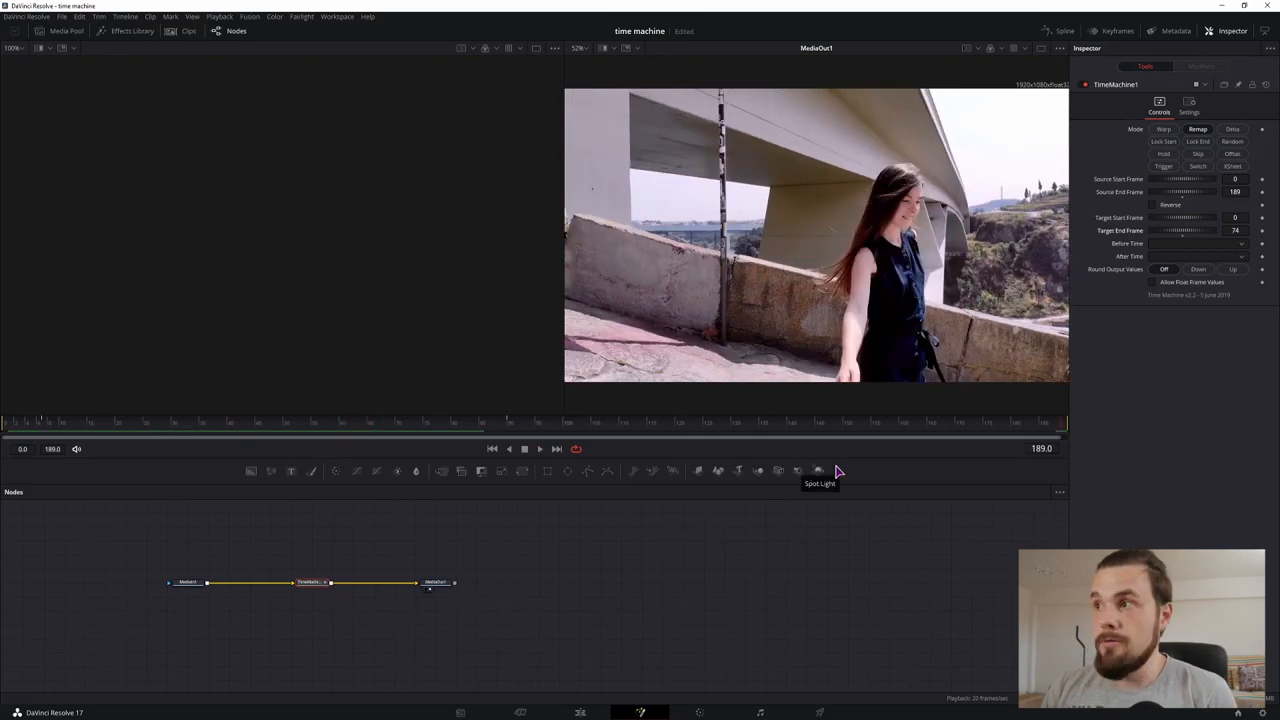
pyautogui.moveTo(1128, 198)
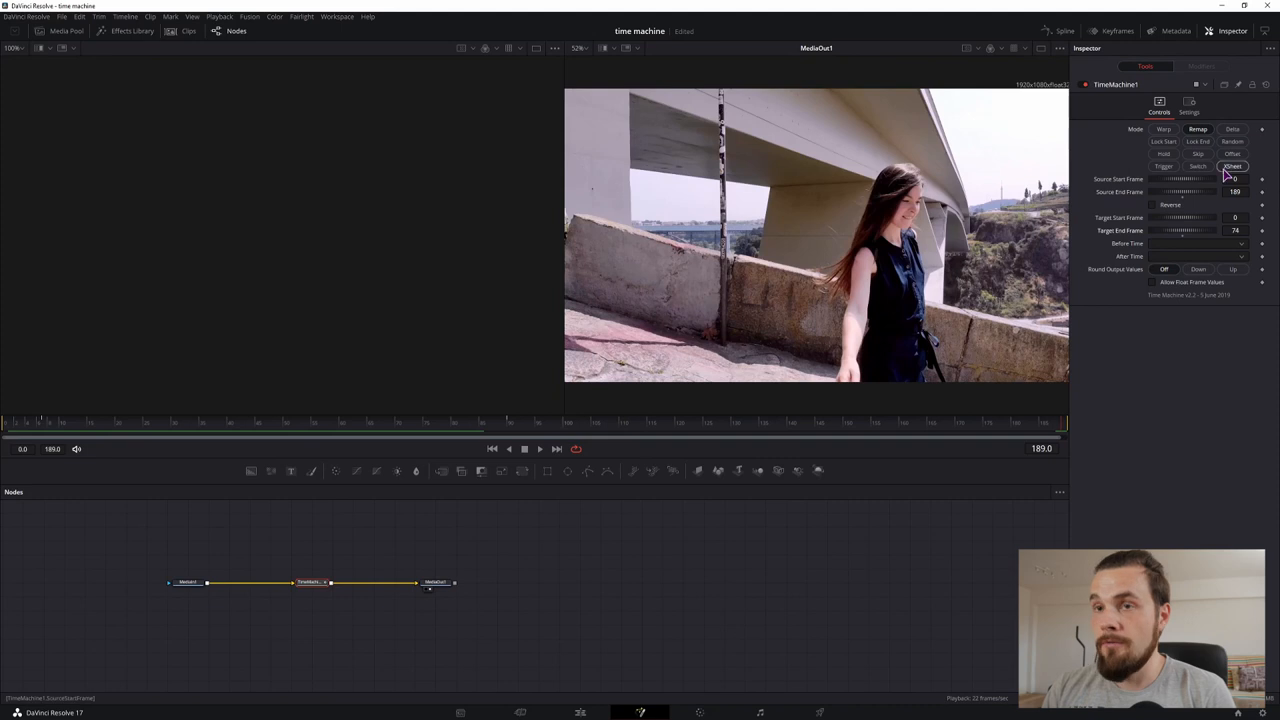
# Select the Time Machine node, try Random mode, then move it into Hold mode
pyautogui.click(1232, 141)
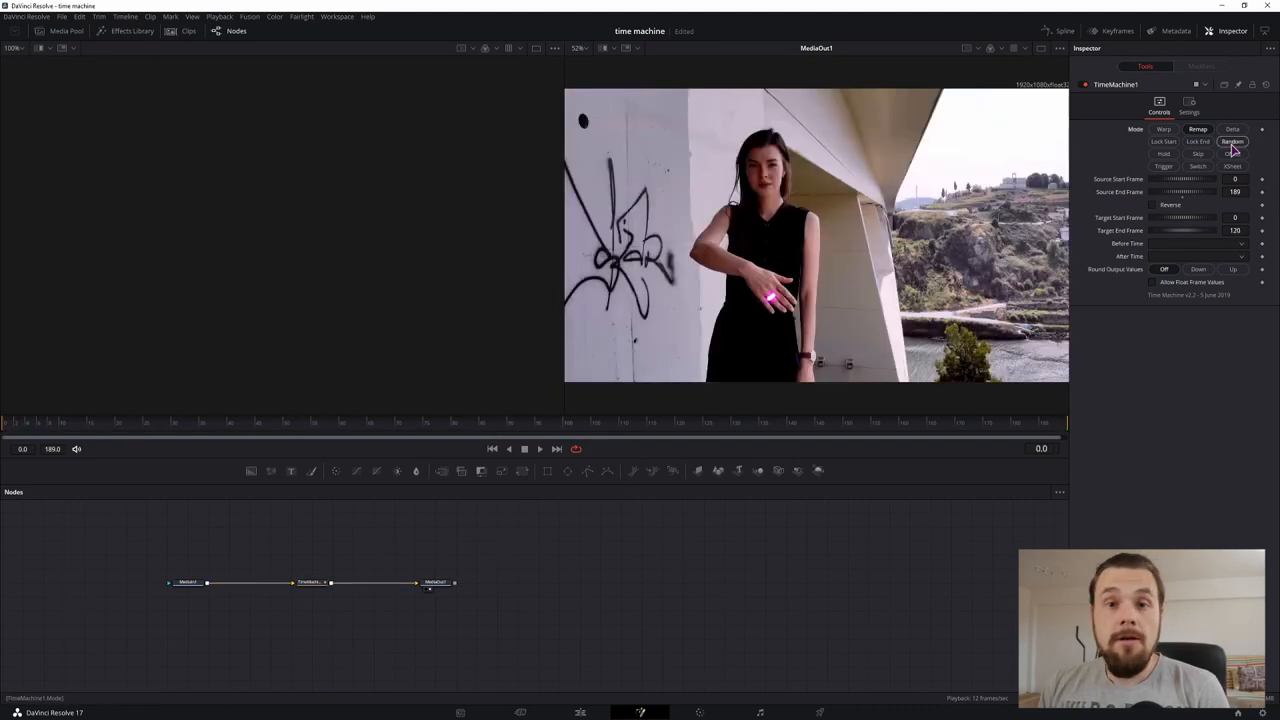
pyautogui.click(1233, 154)
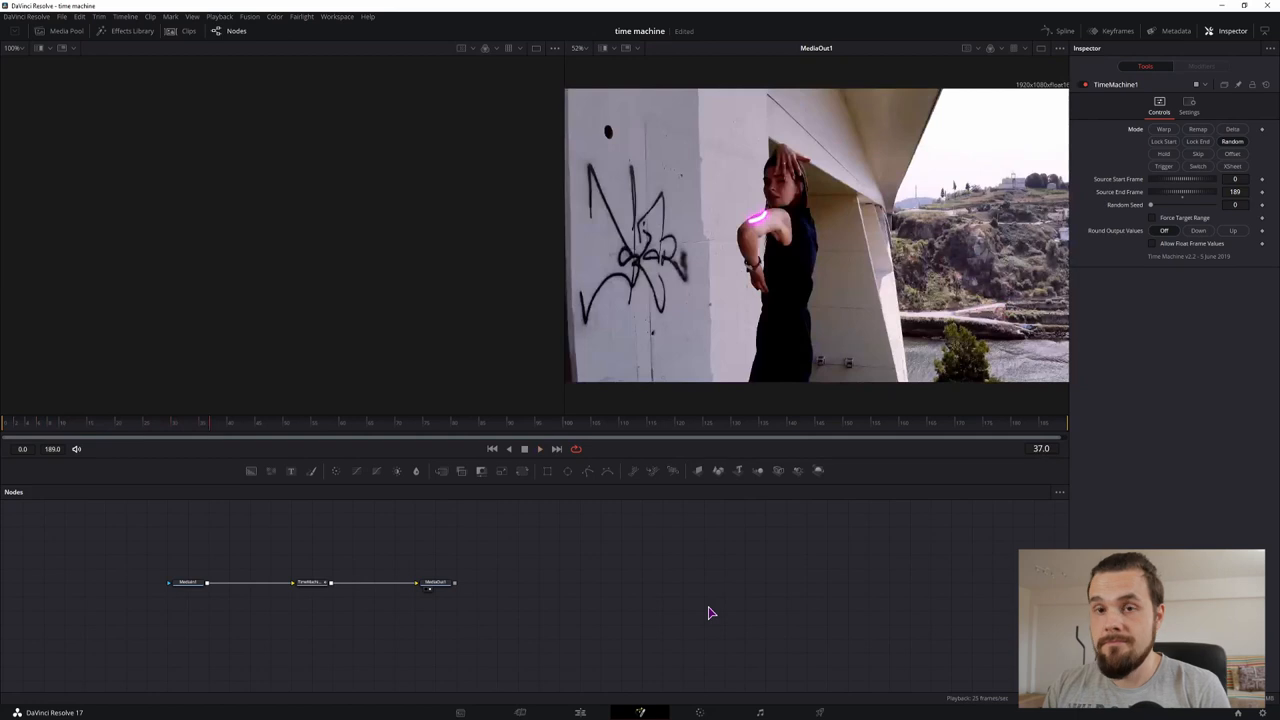
pyautogui.click(1164, 153)
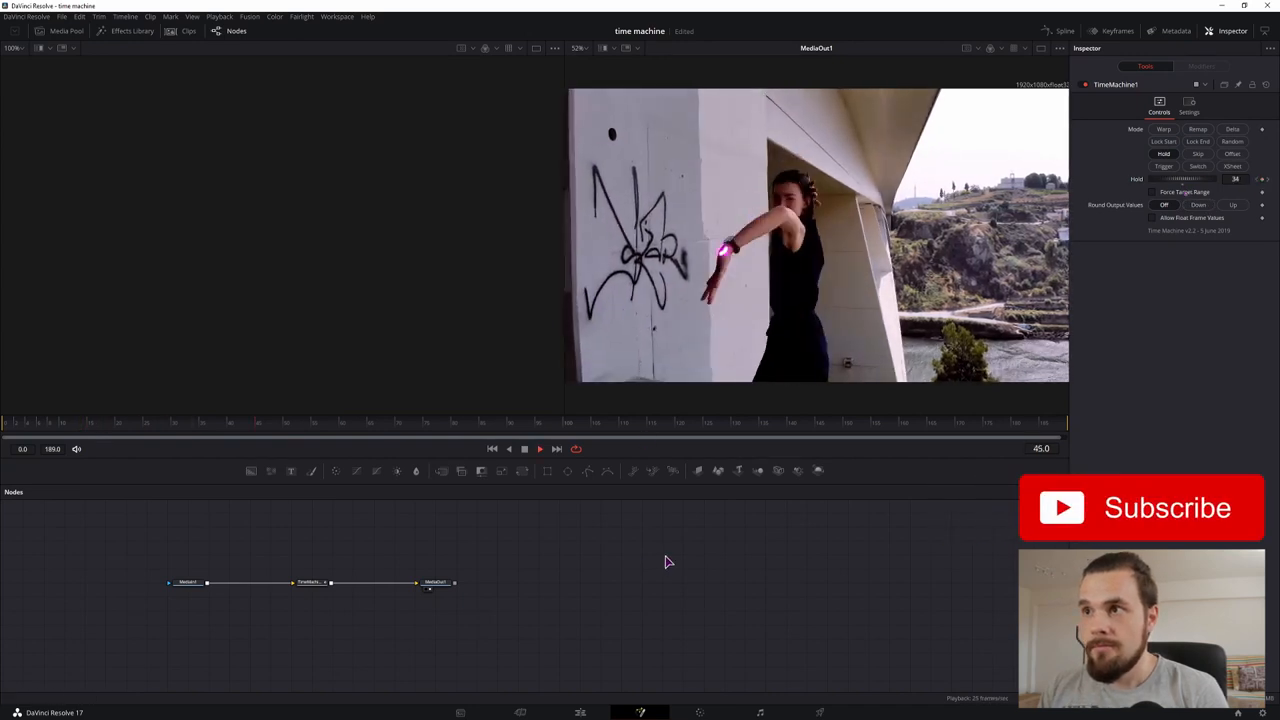
# Raise the animated Hold amount to 145, then change the mode to Skip
pyautogui.click(30, 422)
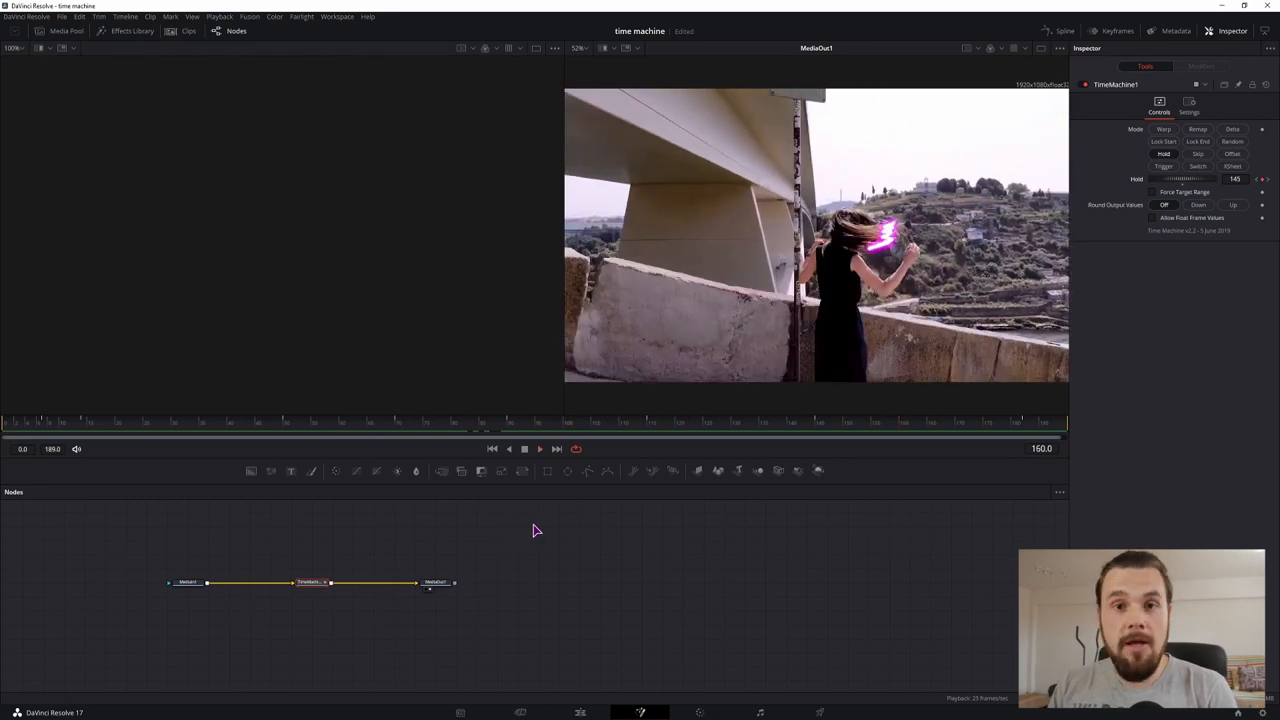
pyautogui.moveTo(1168, 268)
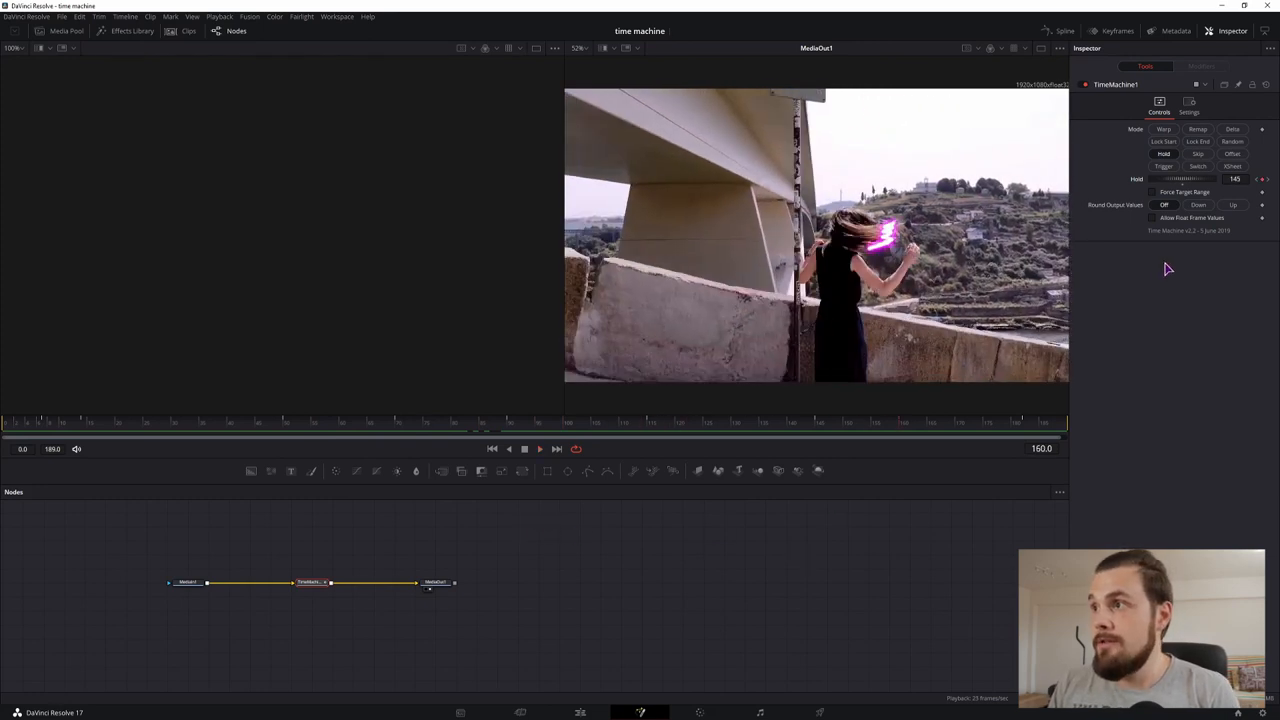
pyautogui.click(1198, 153)
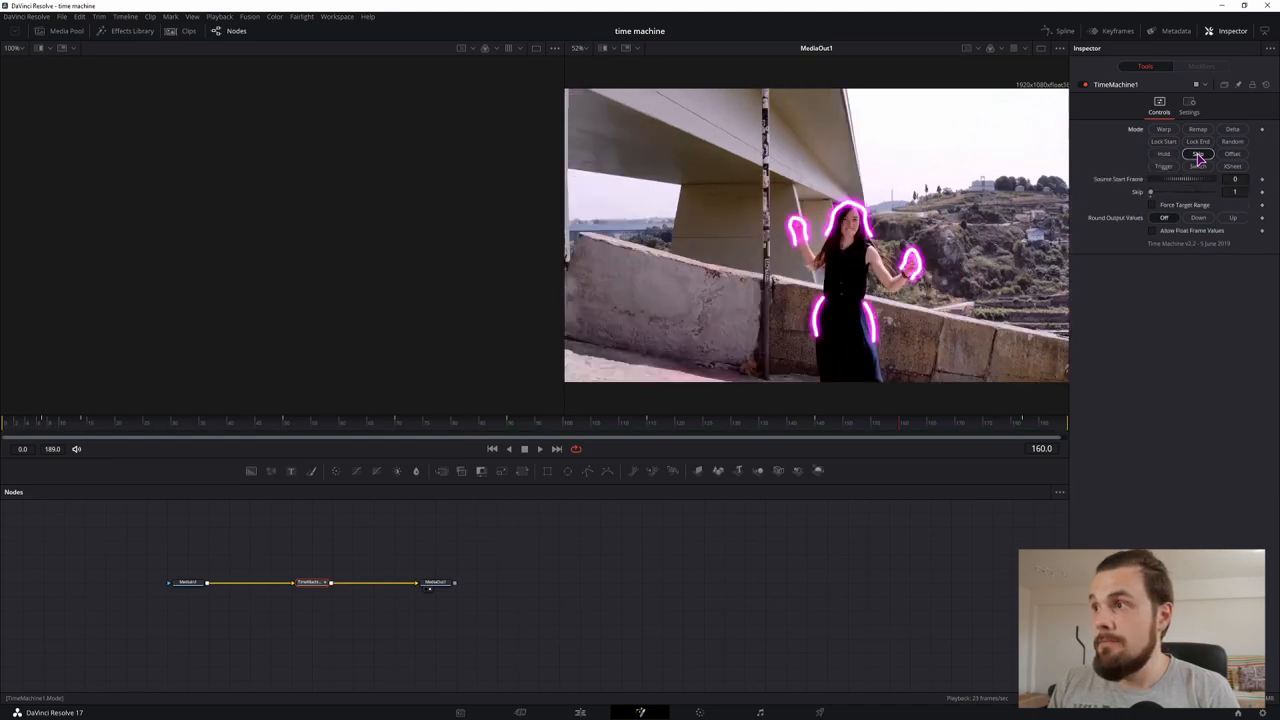
# Put TimeMachine1 in Skip mode and raise the skip amount
pyautogui.click(1197, 153)
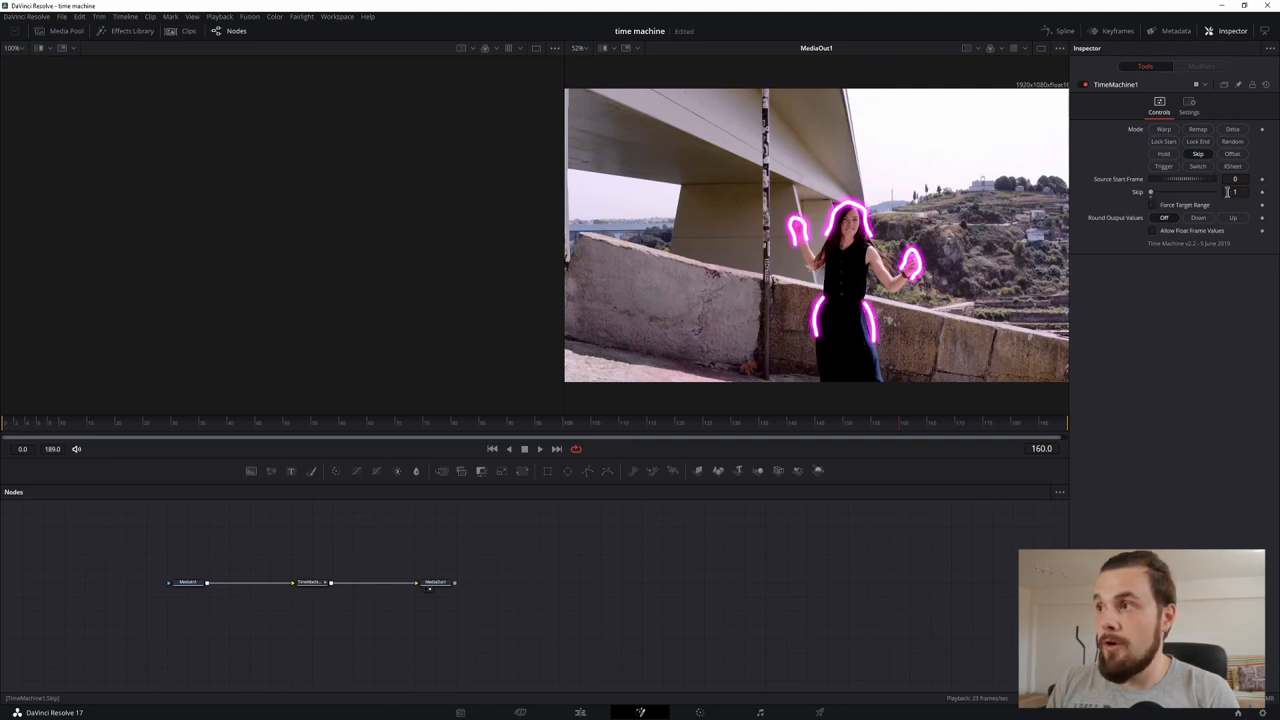
pyautogui.moveTo(1151, 194)
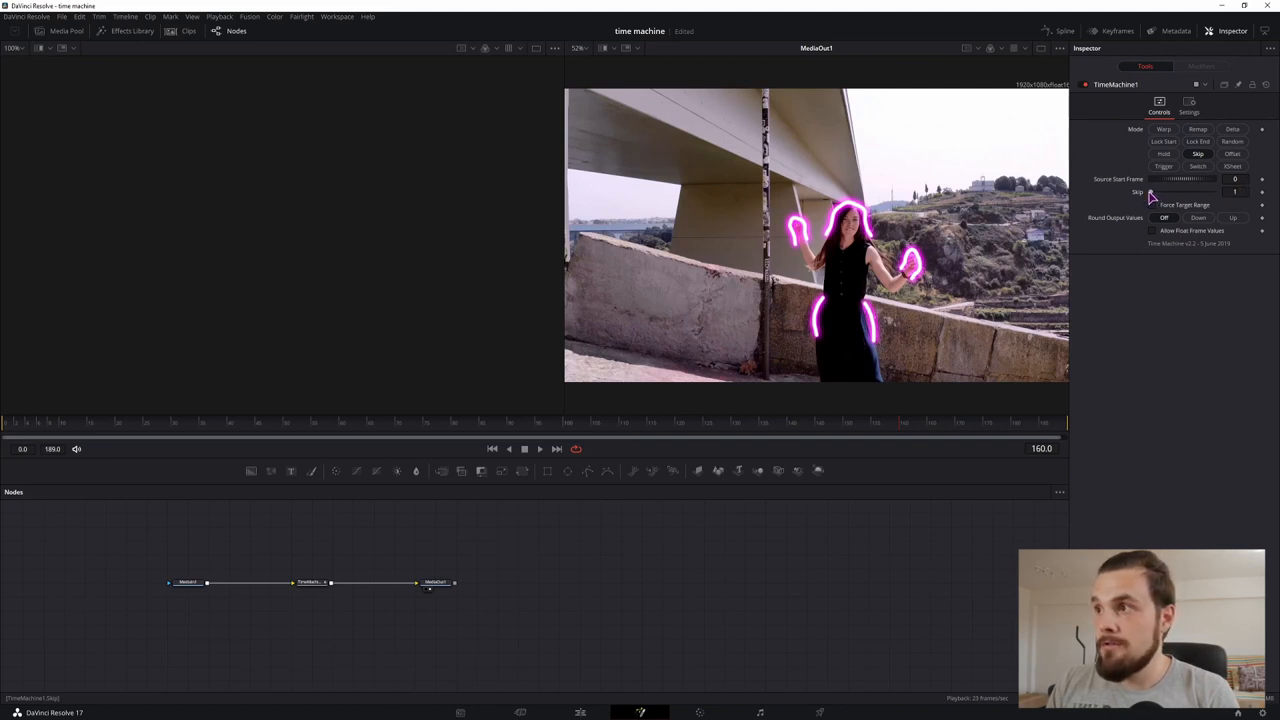
pyautogui.click(1262, 192)
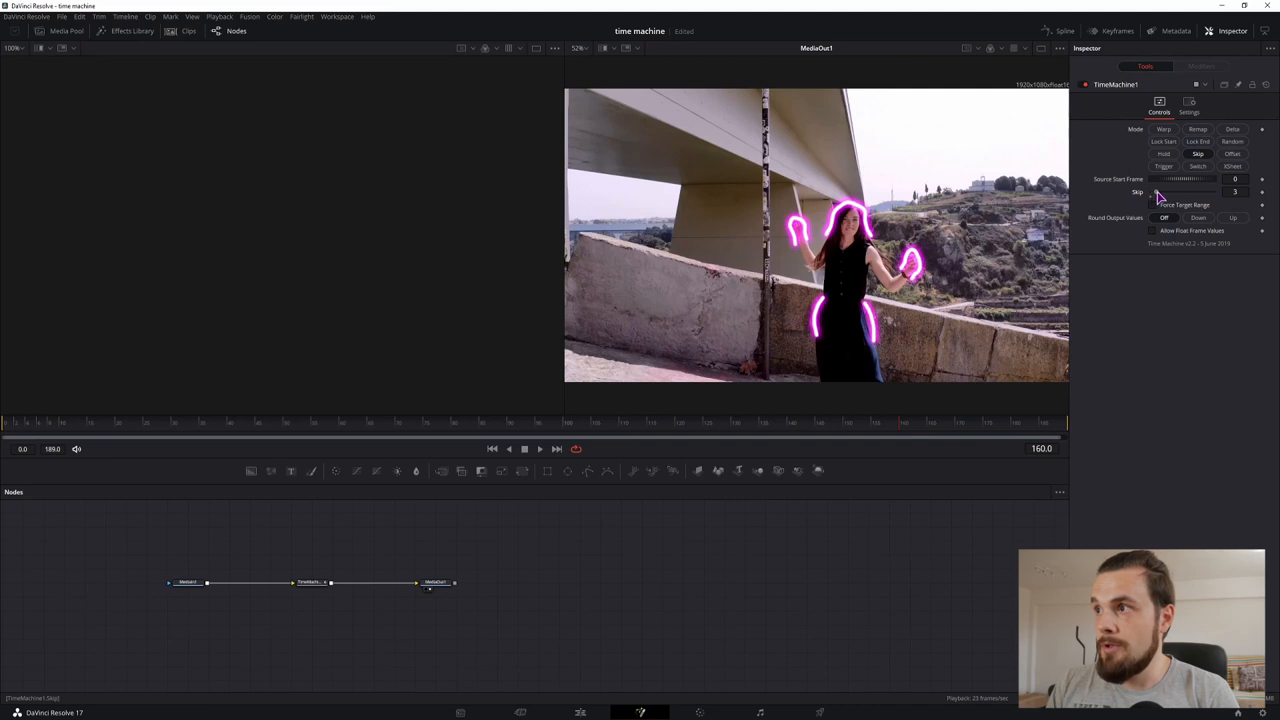
pyautogui.click(1234, 192)
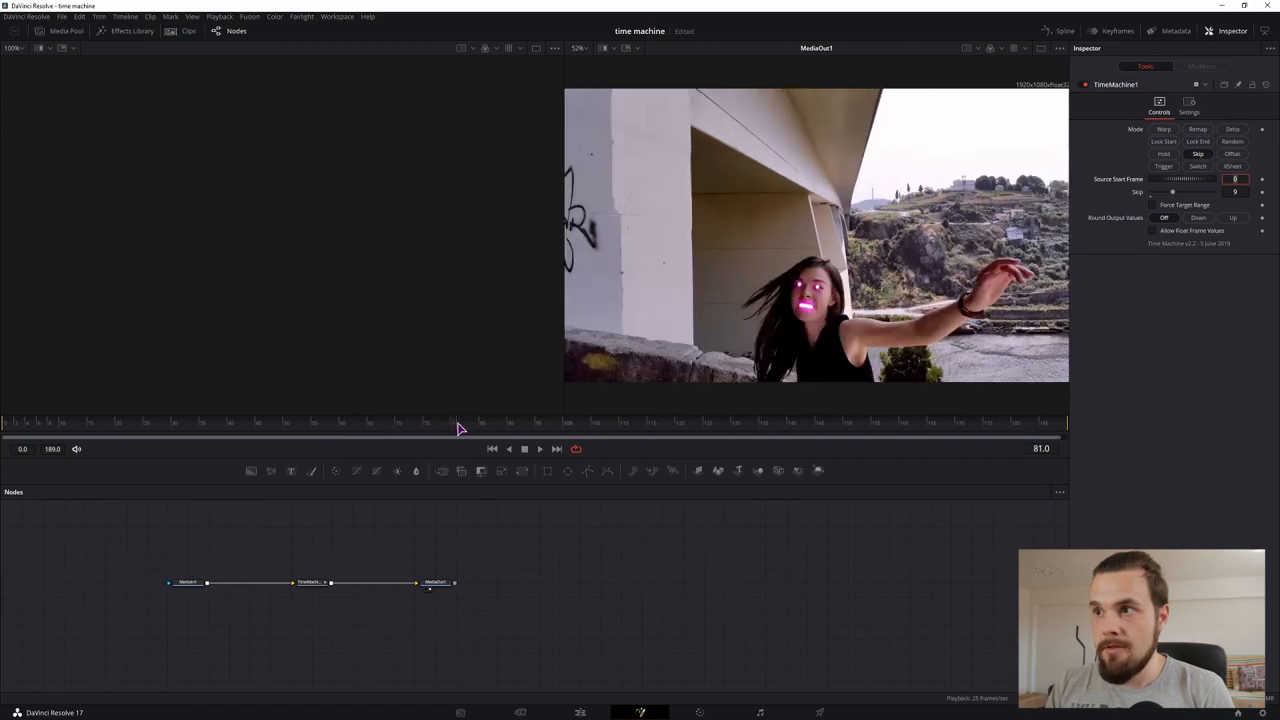
# Preview the skipped frames at later points, then lower the skip amount to 4
pyautogui.click(555, 422)
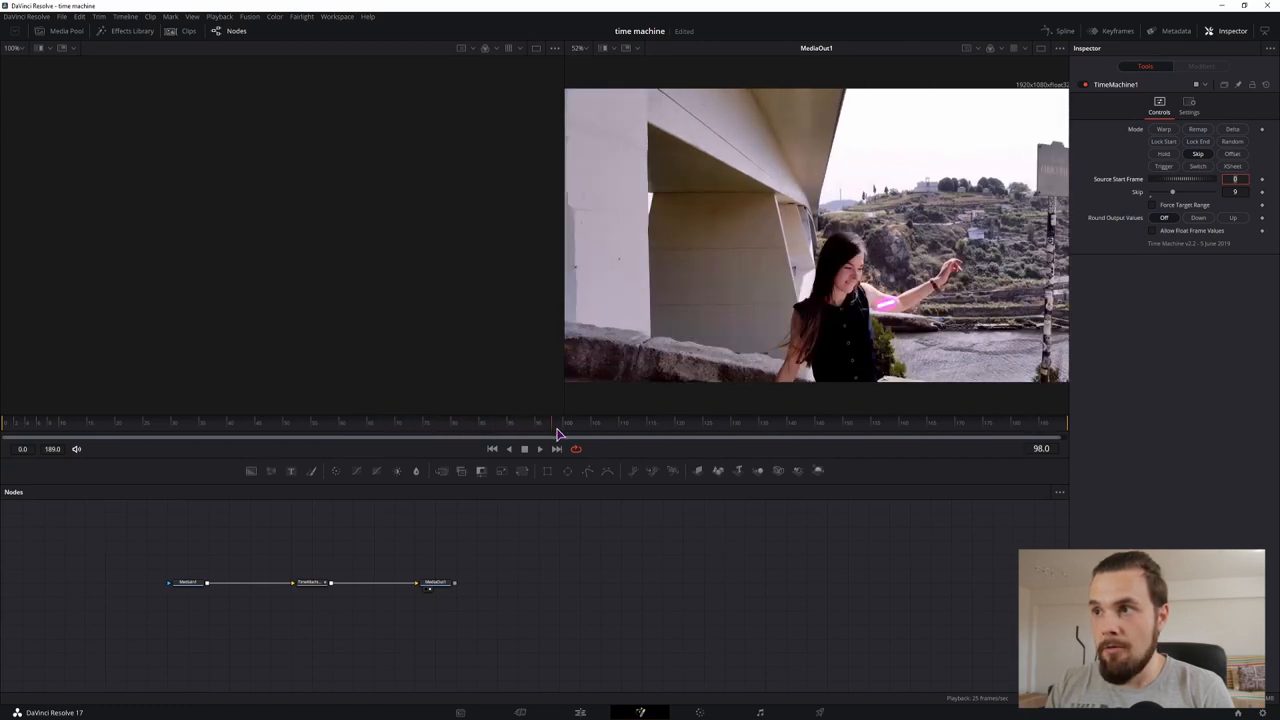
pyautogui.click(660, 421)
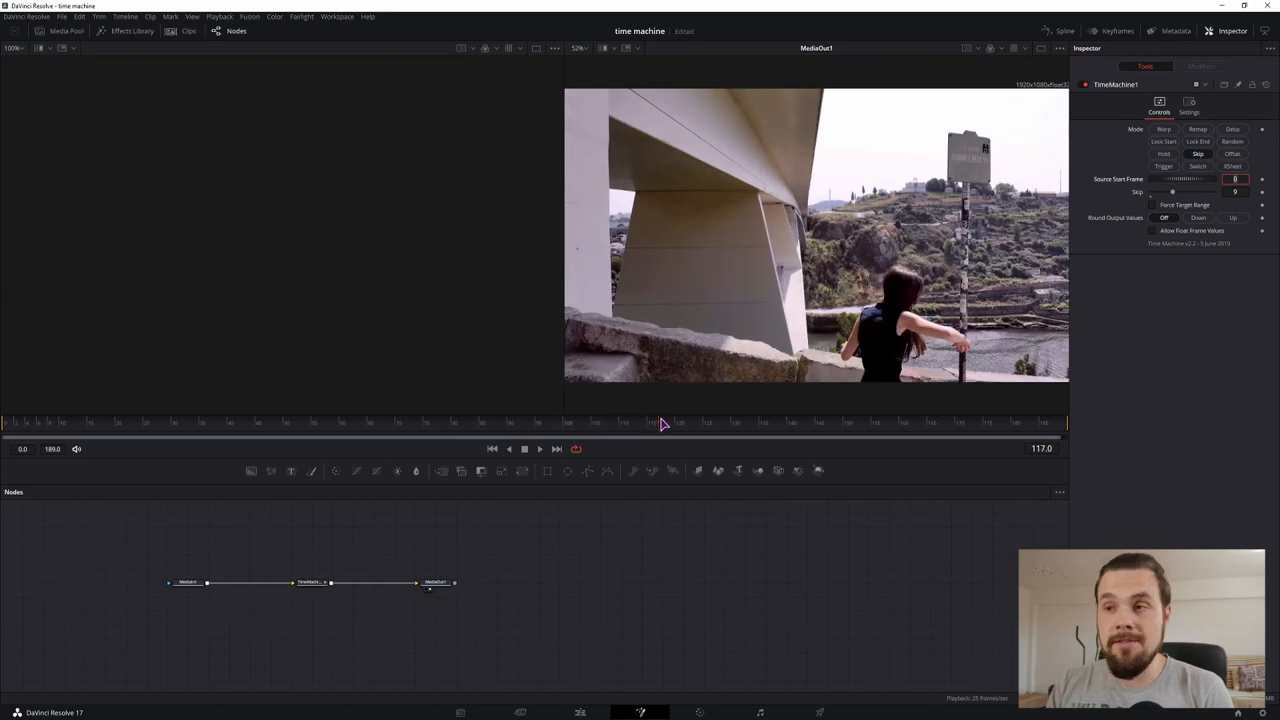
pyautogui.click(950, 432)
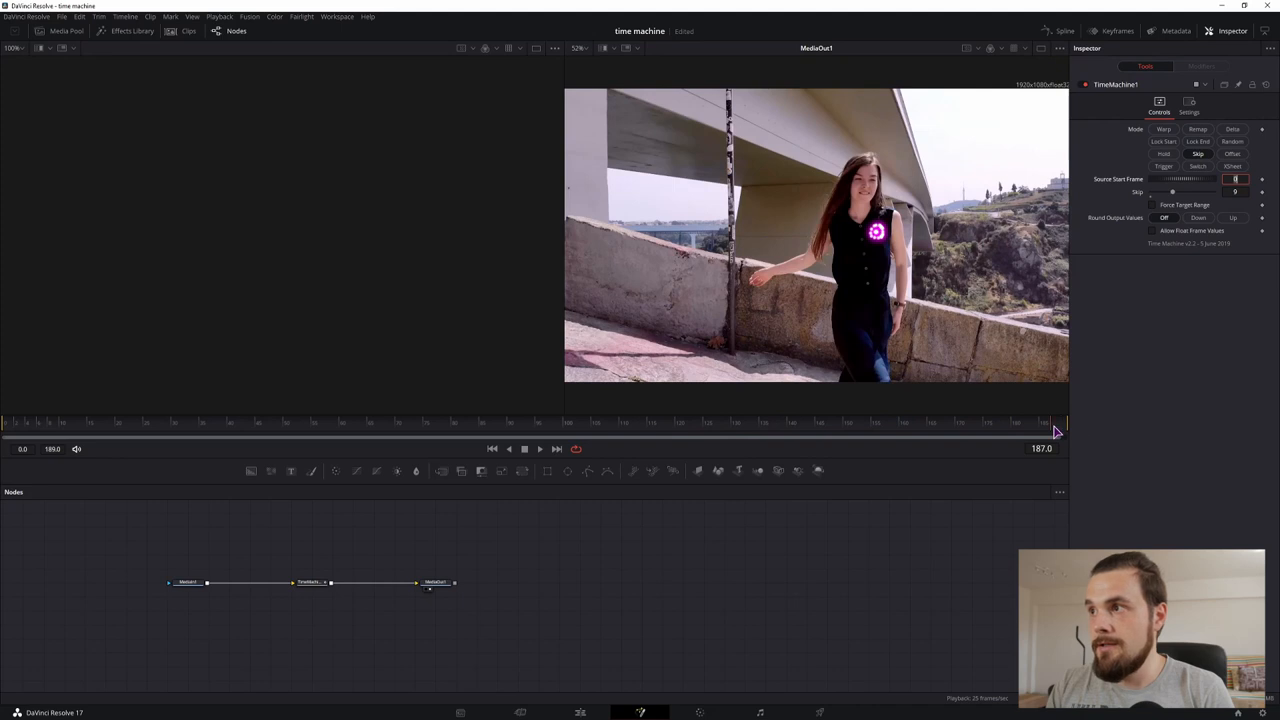
pyautogui.moveTo(1055, 422); pyautogui.dragTo(1005, 422)
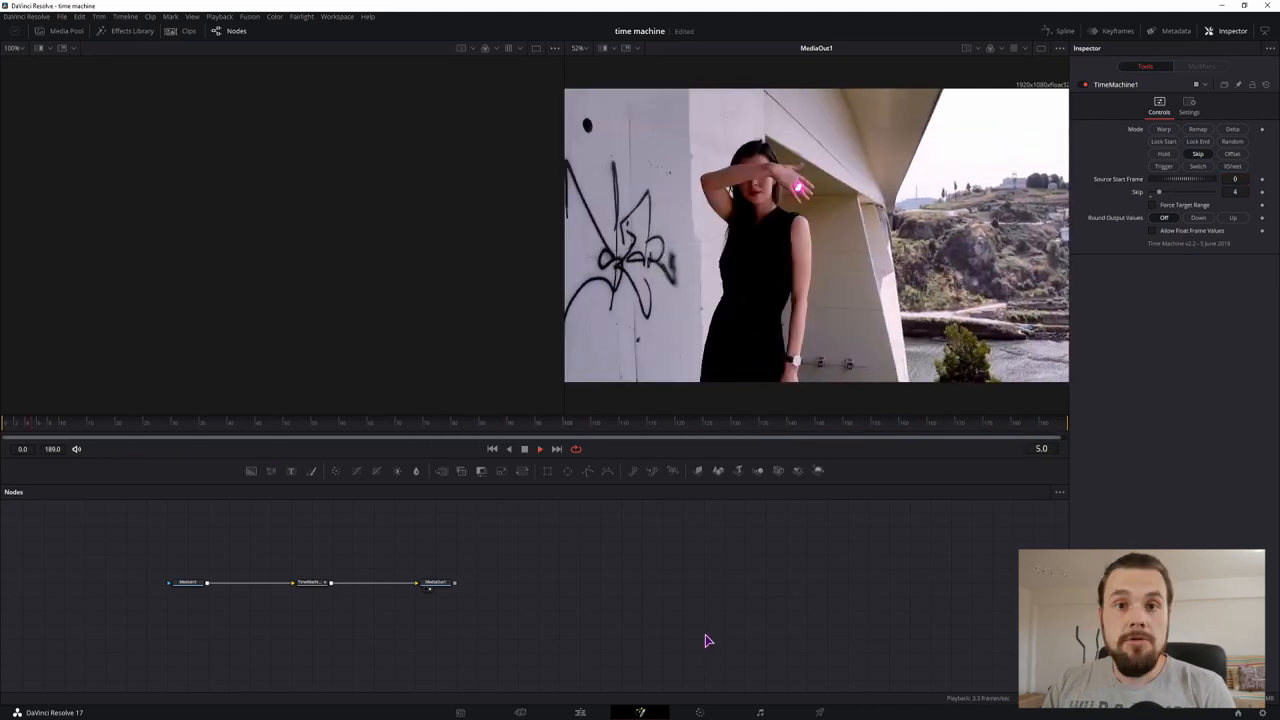
pyautogui.click(525, 448)
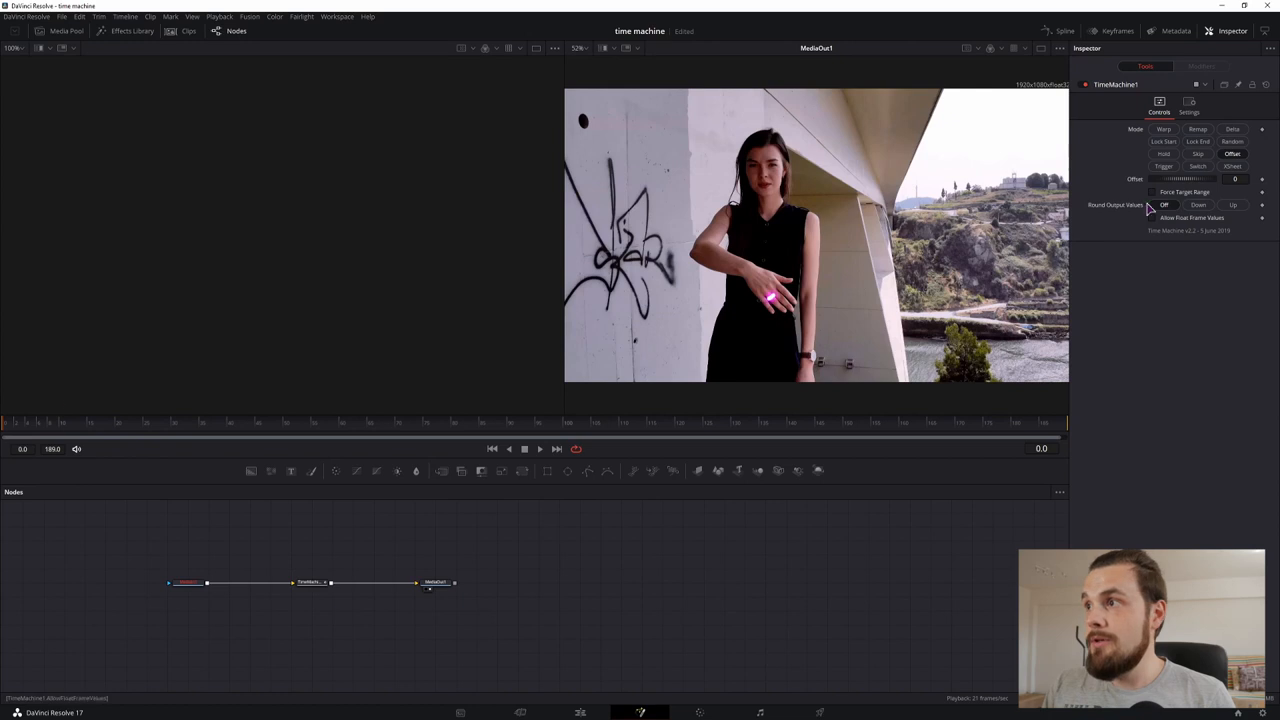
# Set TimeMachine1 to Offset mode, keeping the offset at 0
pyautogui.click(1235, 179)
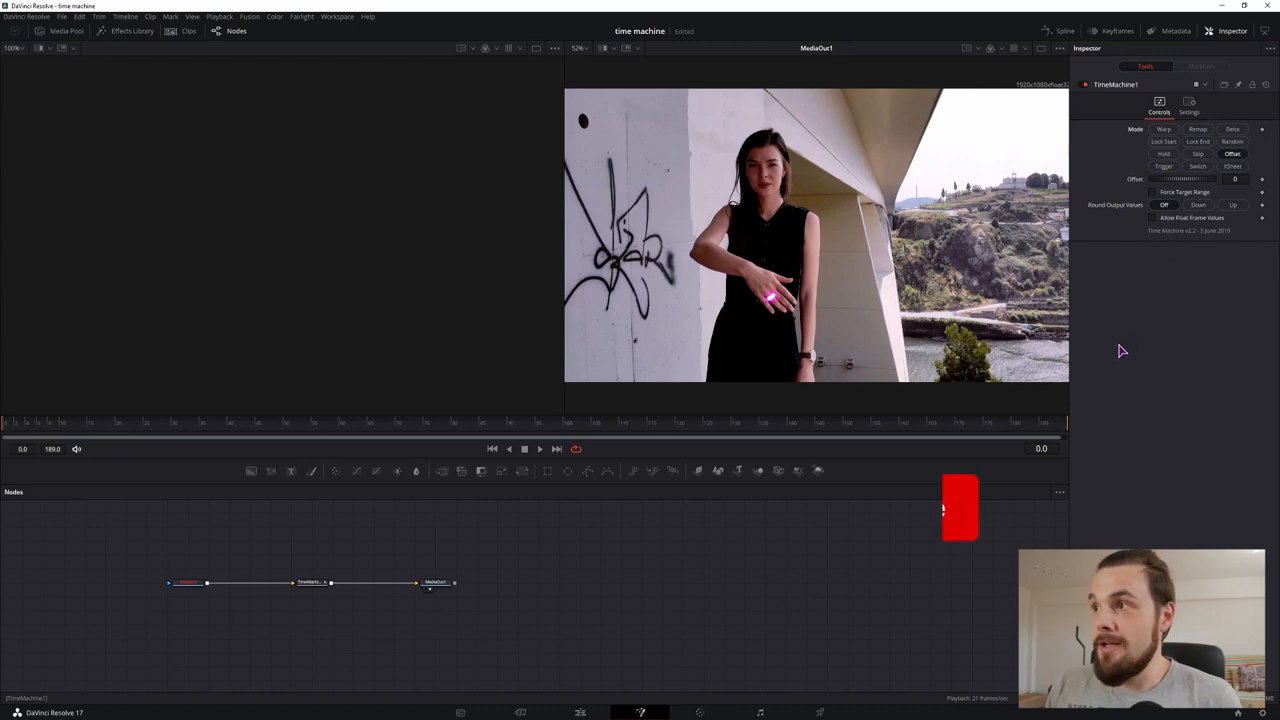
# Disconnect MediaIn1, add a node via Ctrl+Space, and wire the Background into the Time Machine chain
pyautogui.click(1197, 166)
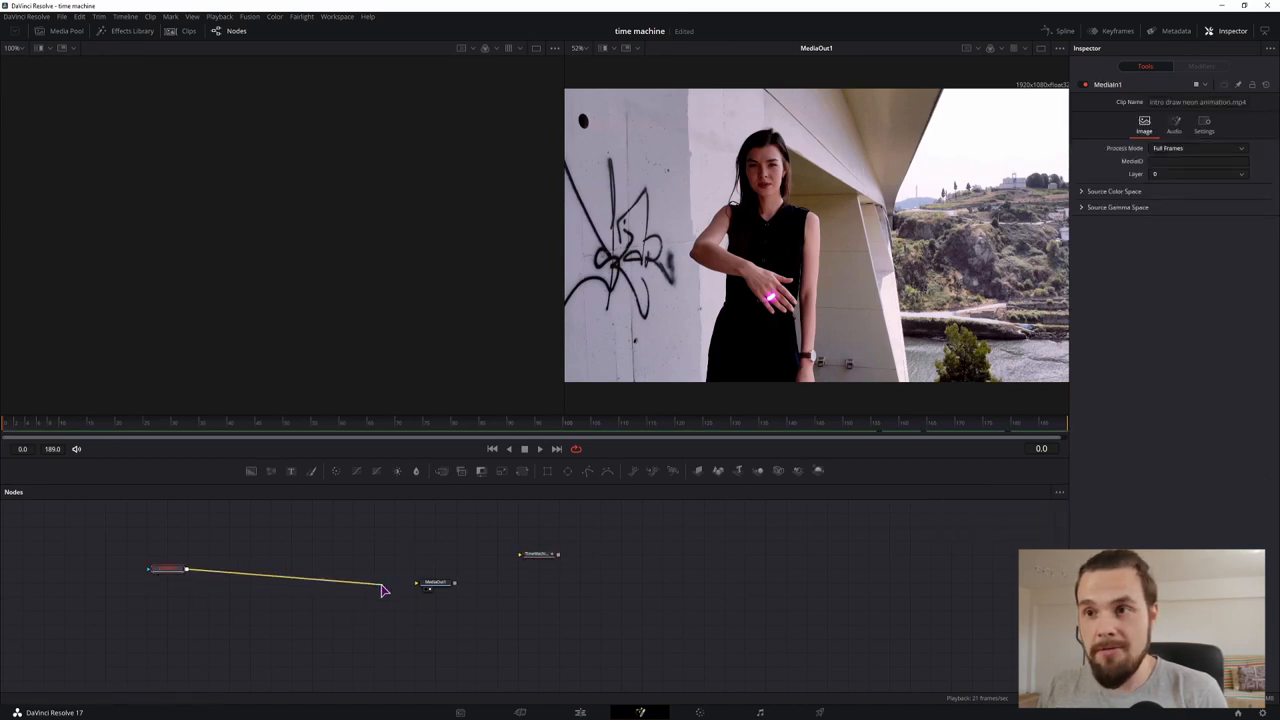
pyautogui.press('ctrl+space')
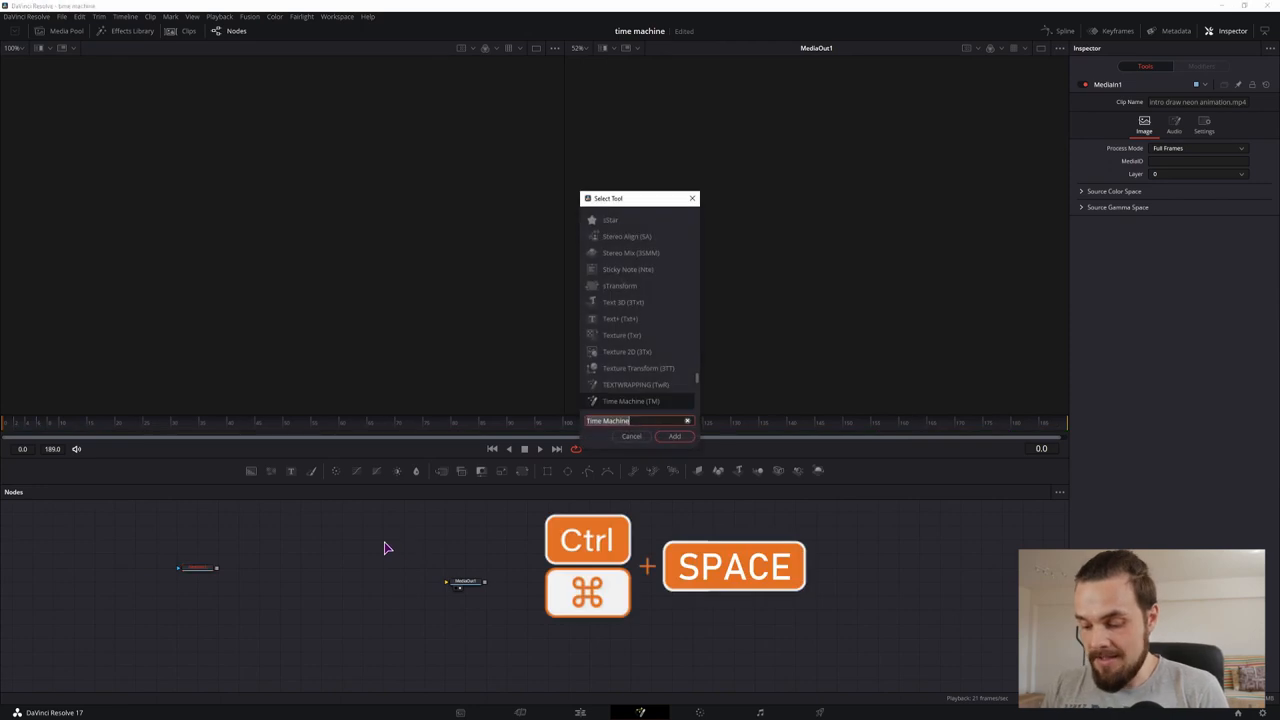
pyautogui.click(674, 436)
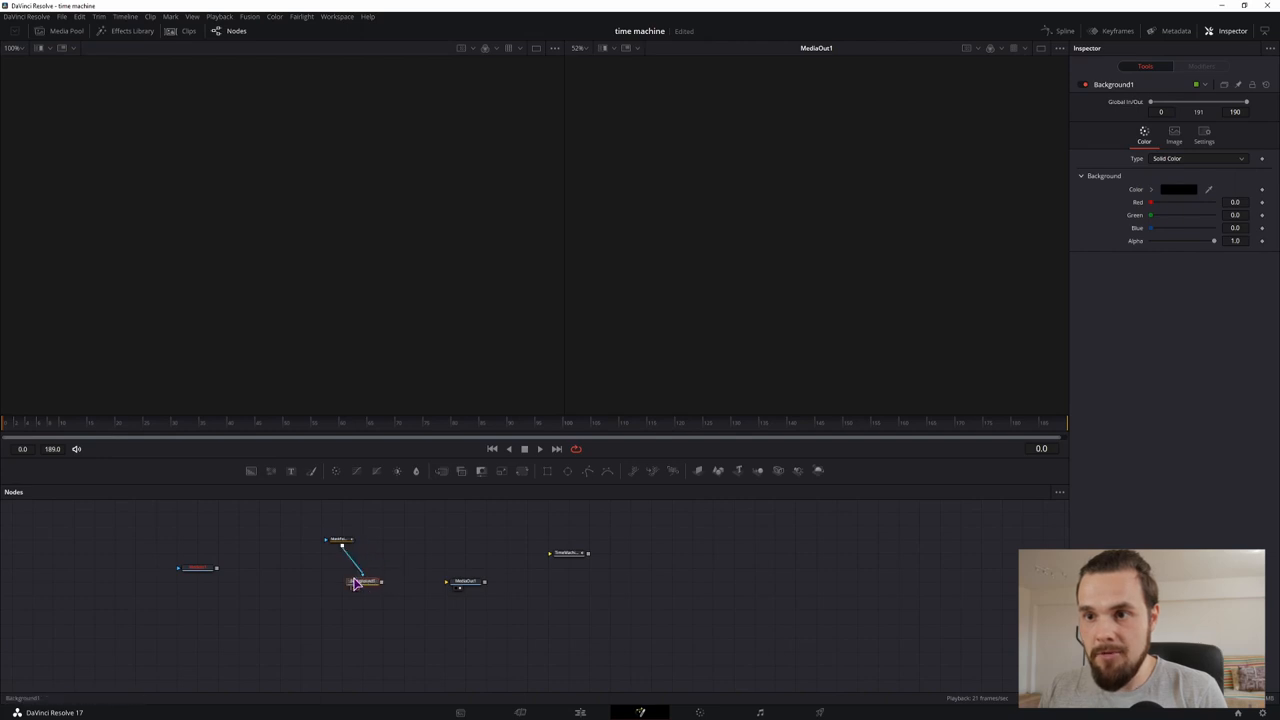
pyautogui.moveTo(362, 581); pyautogui.dragTo(447, 582)
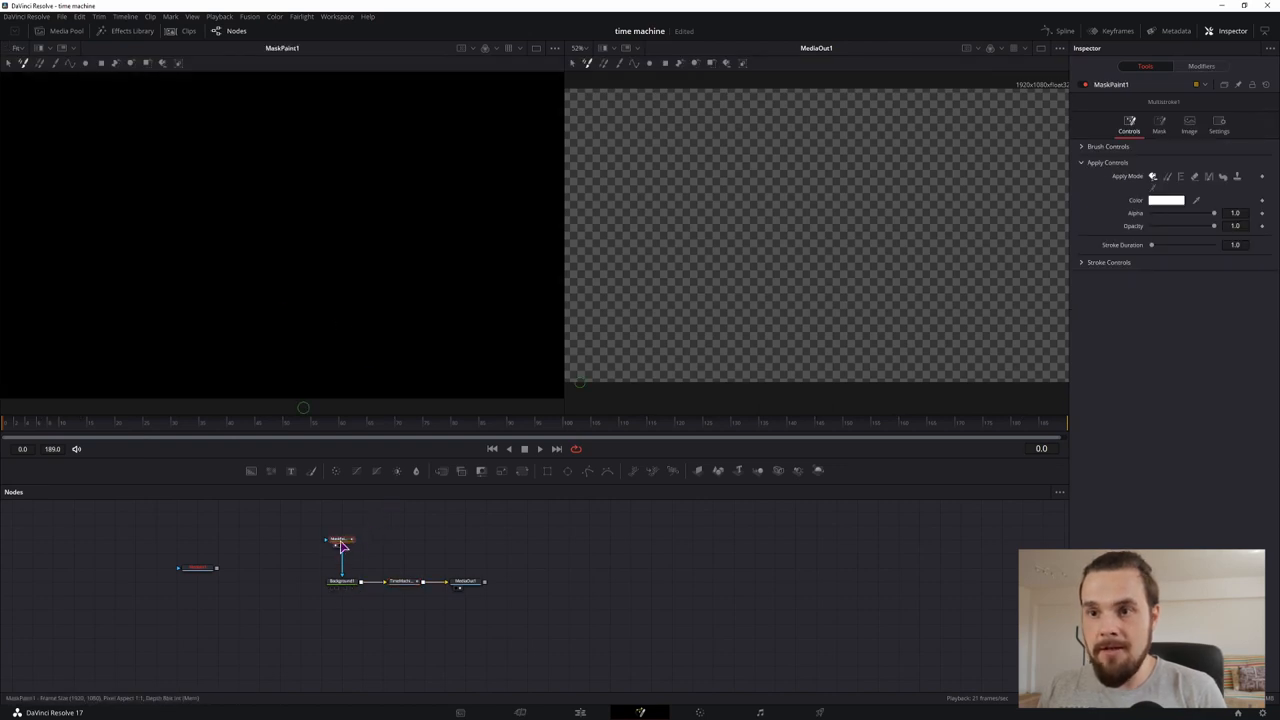
pyautogui.moveTo(398, 551)
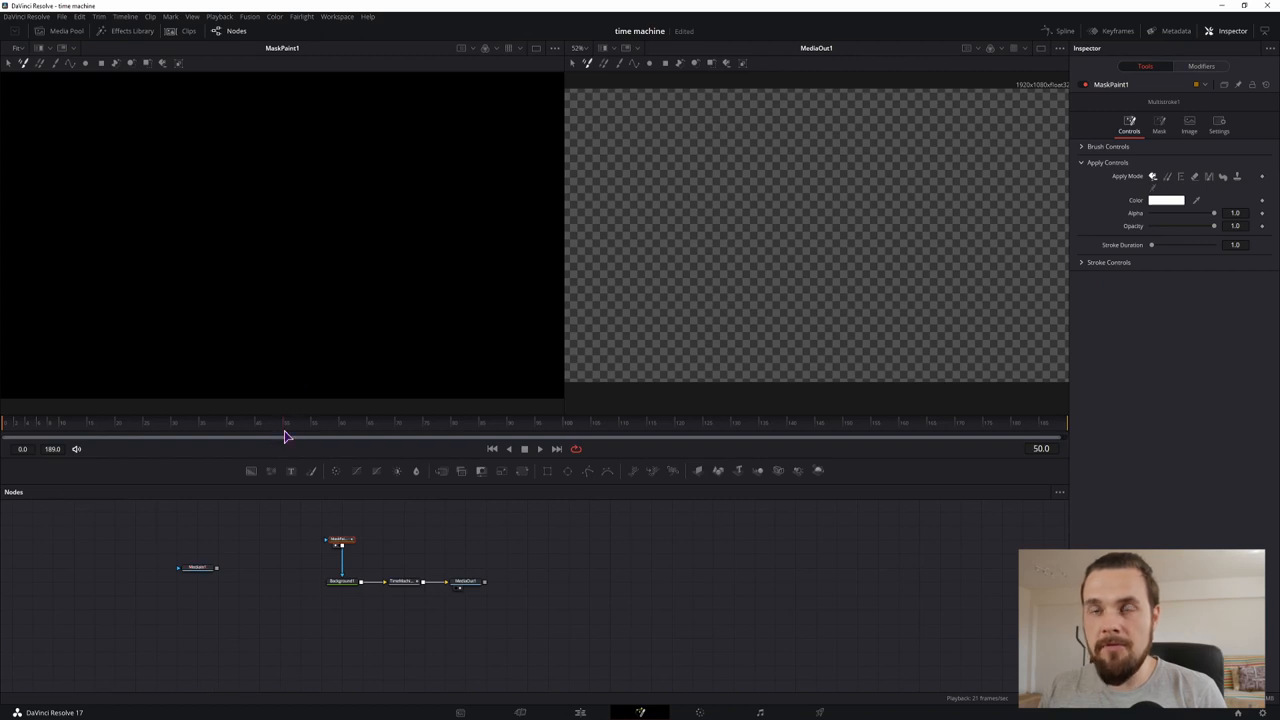
pyautogui.moveTo(89, 214)
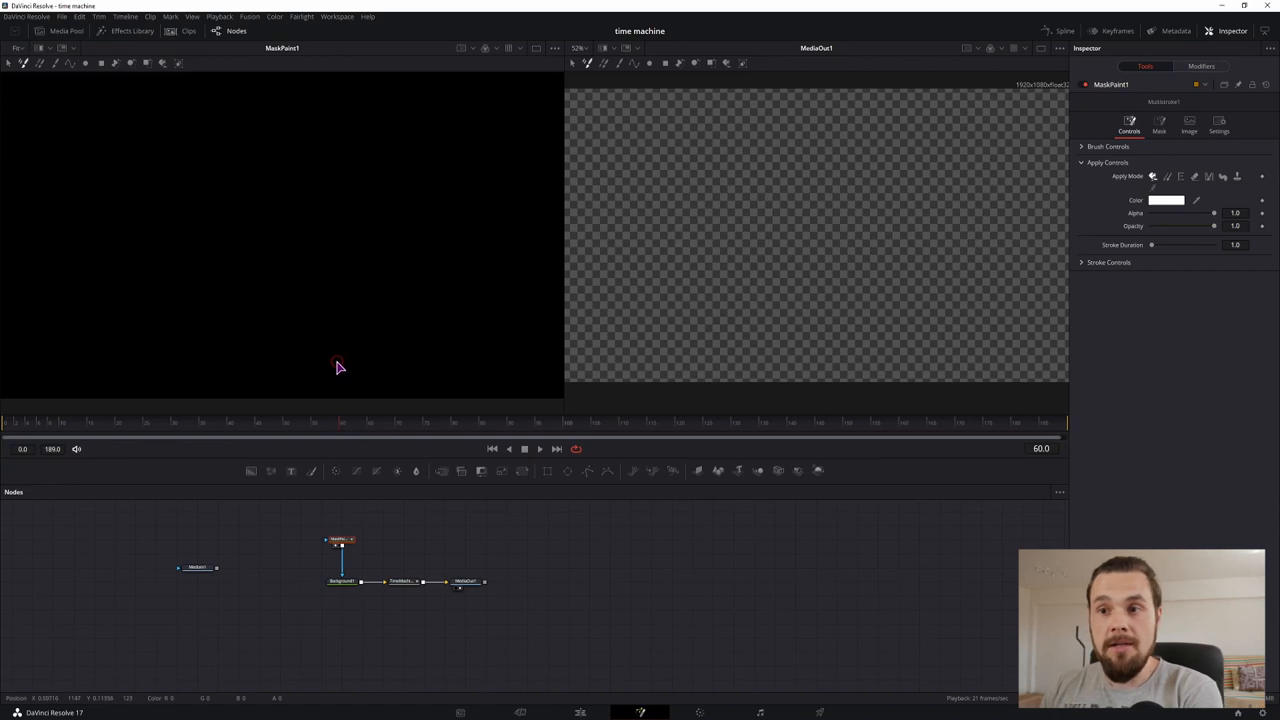
# Begin painting a stroke on the MaskPaint1 mask in the left viewer
pyautogui.click(400, 581)
pyautogui.write('50')
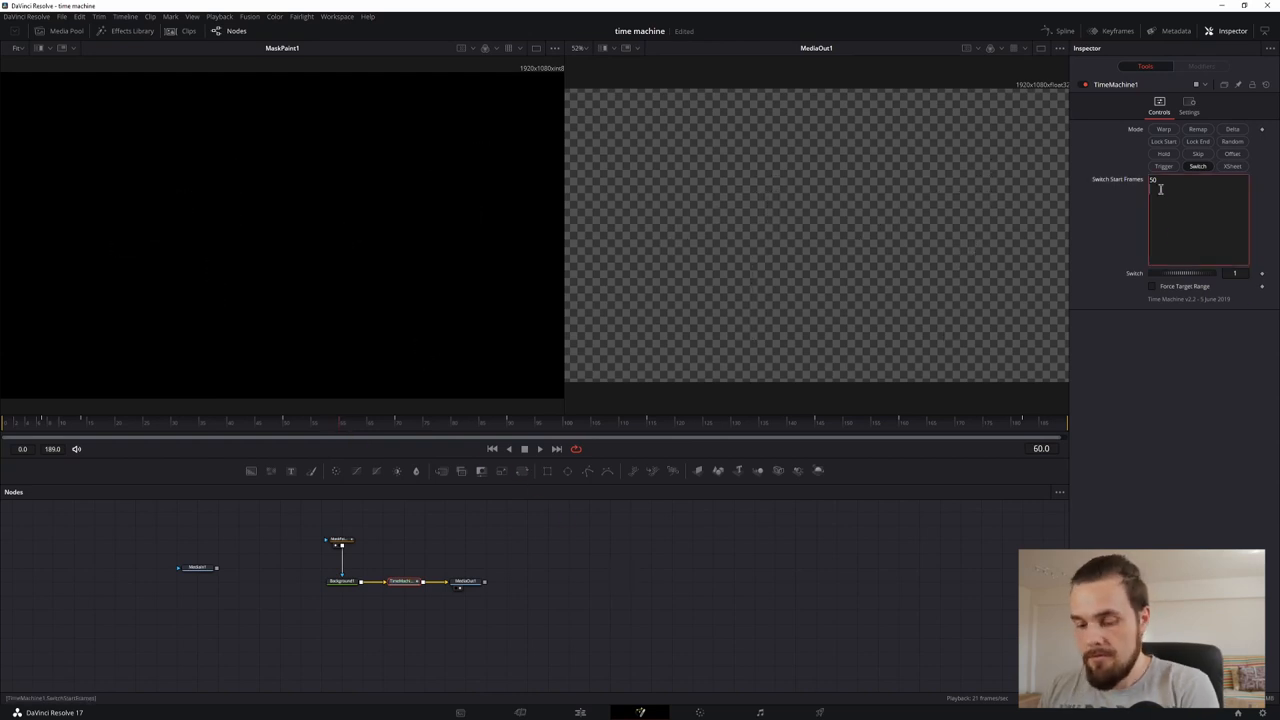
# Add 60 as a second switch start frame and scrub through frames to preview switching
pyautogui.write('60')
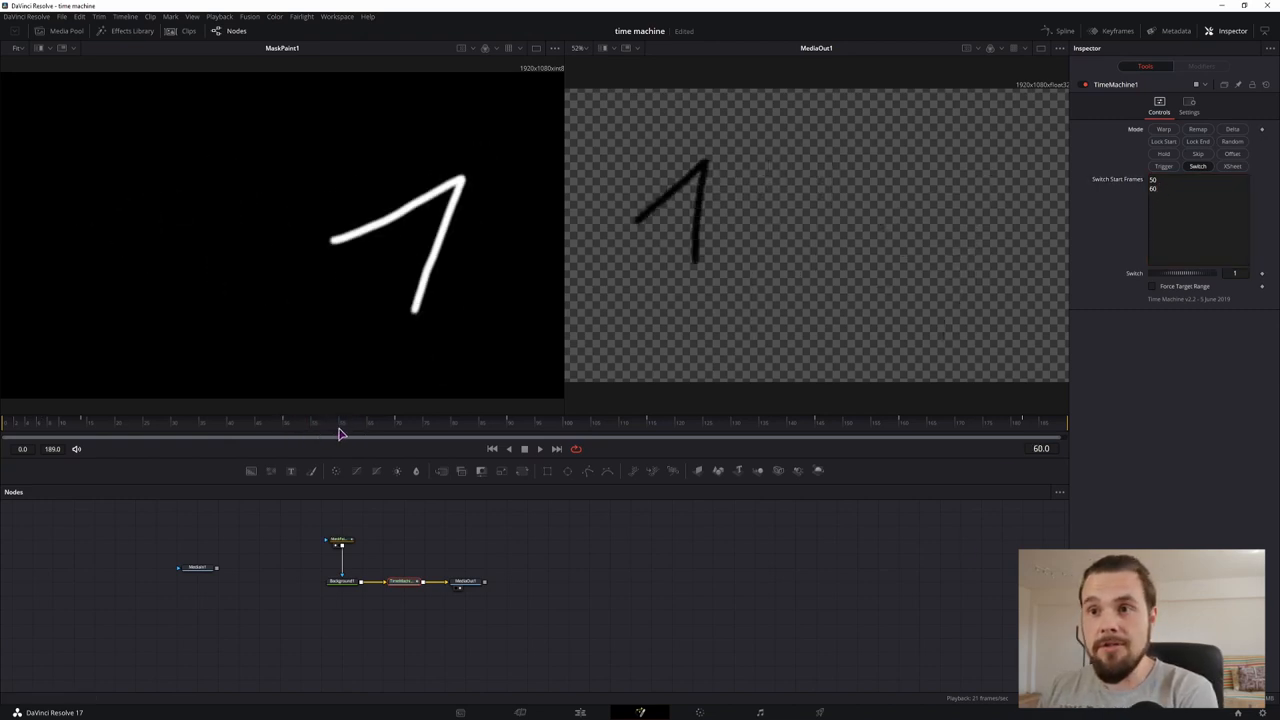
pyautogui.click(1190, 181)
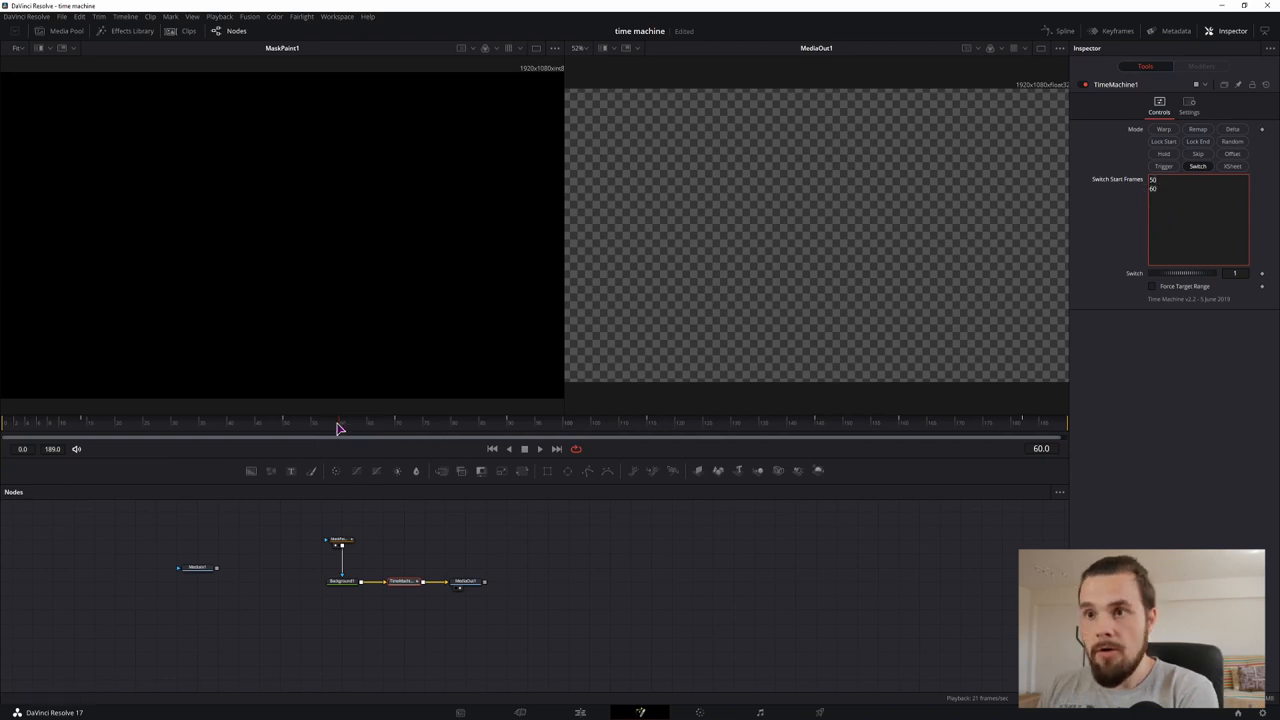
pyautogui.moveTo(340, 430); pyautogui.dragTo(445, 430)
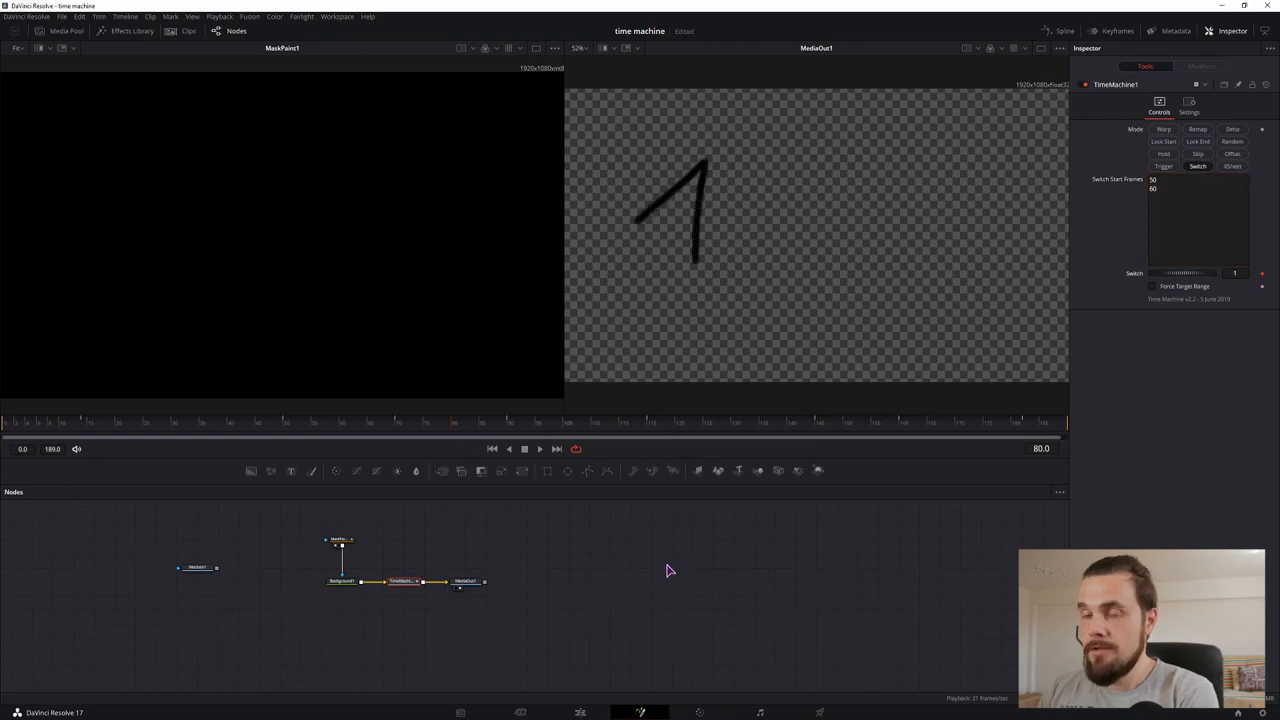
pyautogui.click(340, 432)
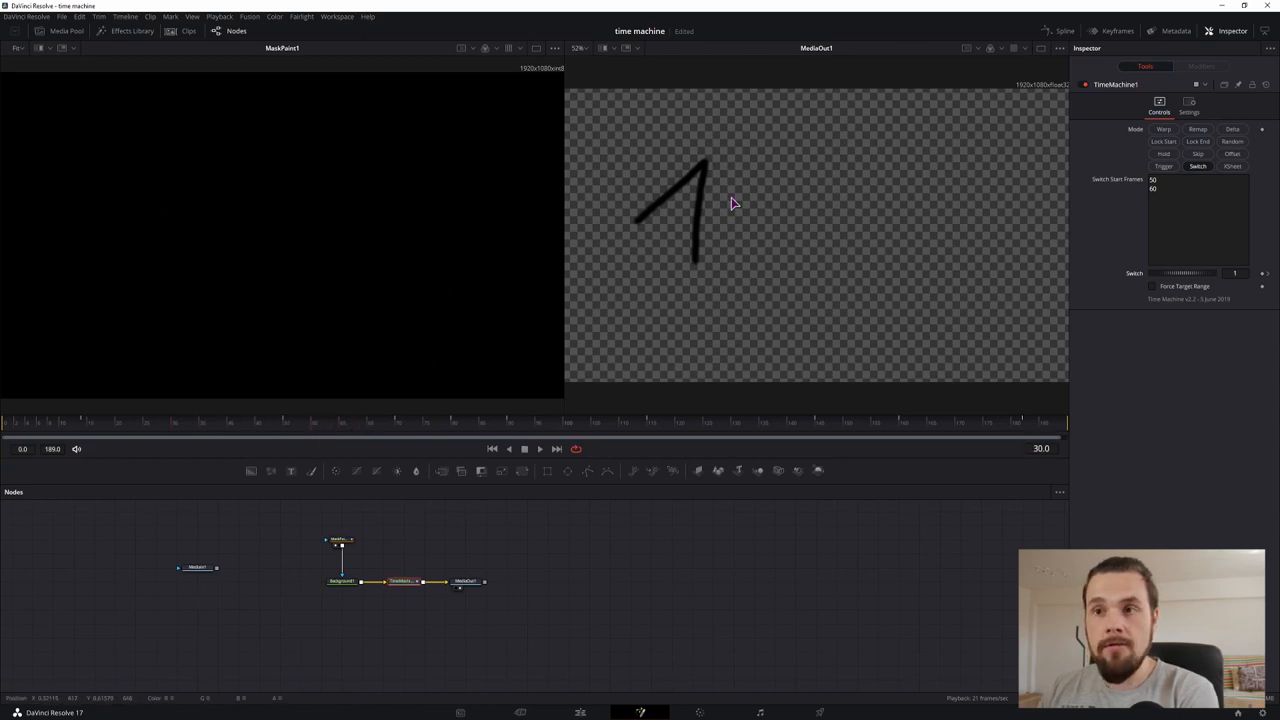
pyautogui.click(240, 422)
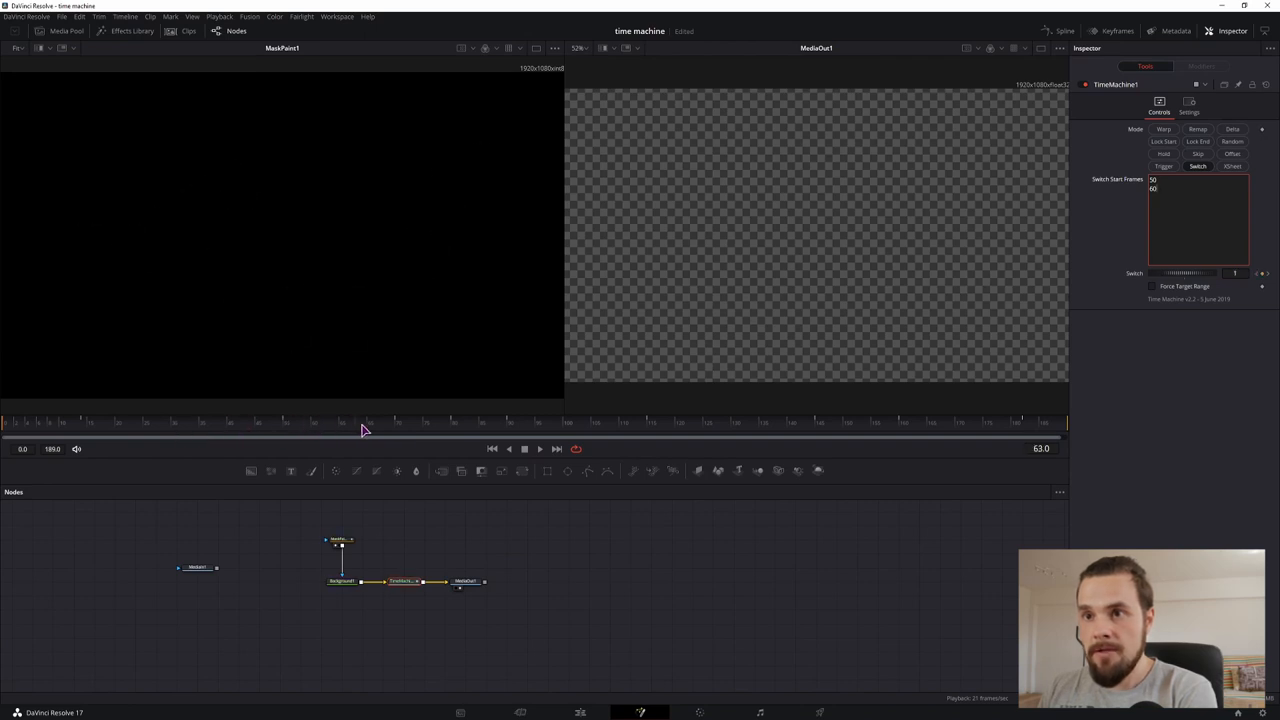
# Move the playhead to a later frame and keyframe the Switch value
pyautogui.click(485, 430)
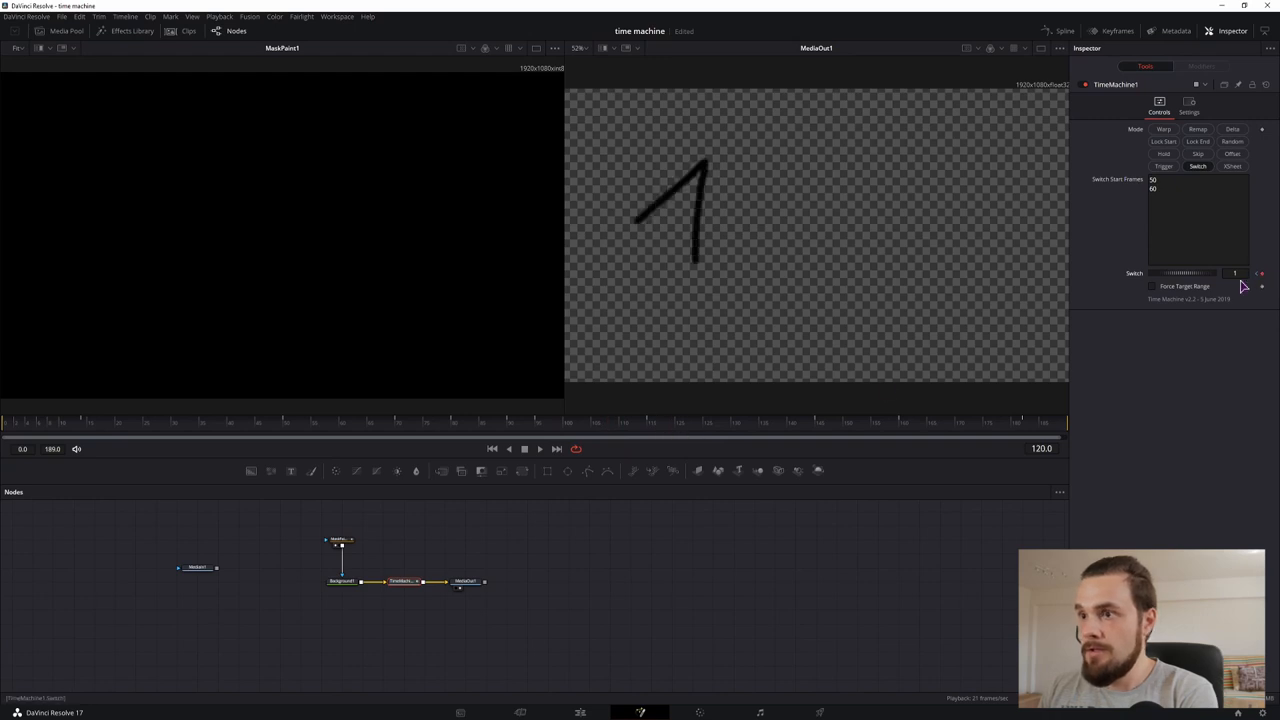
pyautogui.click(765, 430)
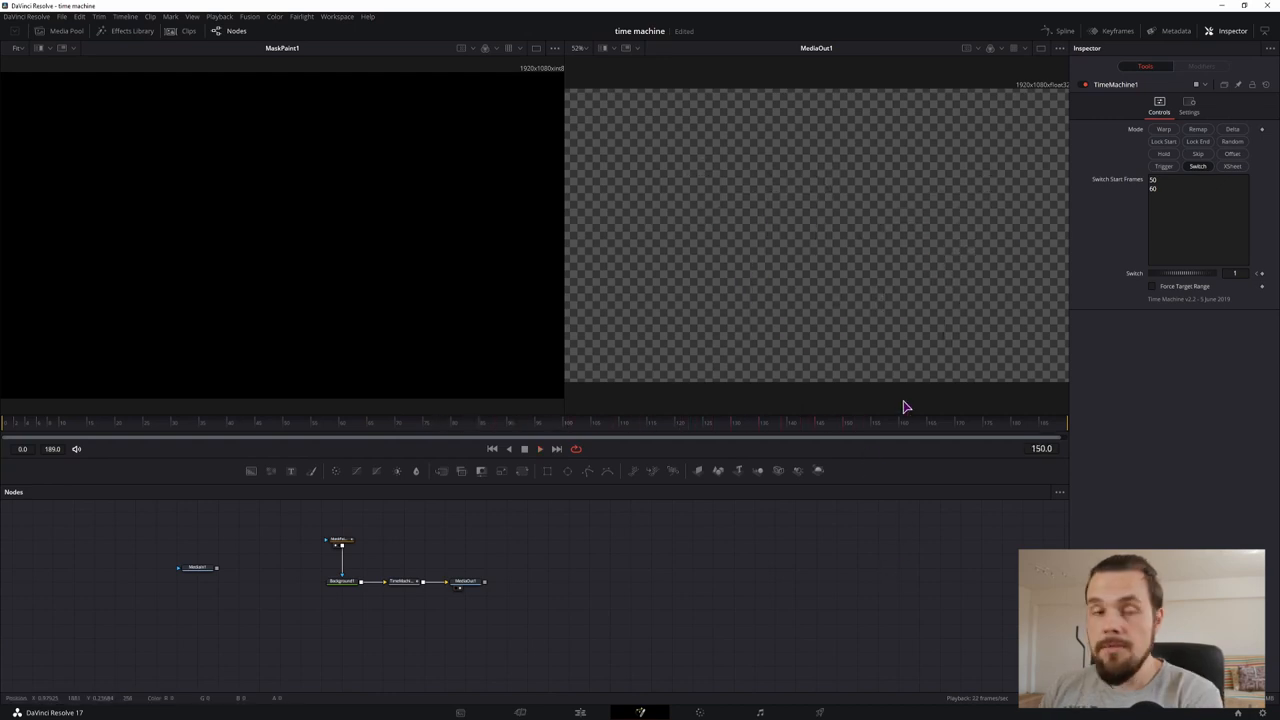
pyautogui.moveTo(930, 401)
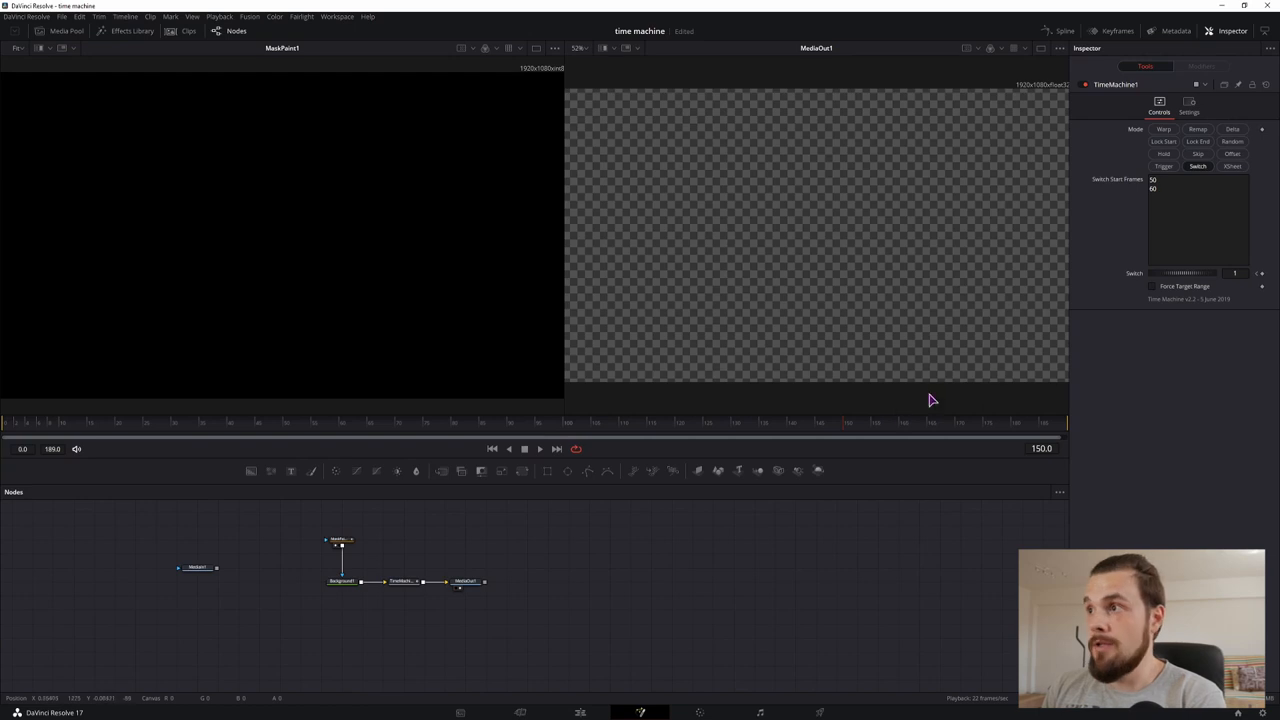
pyautogui.moveTo(1083, 323)
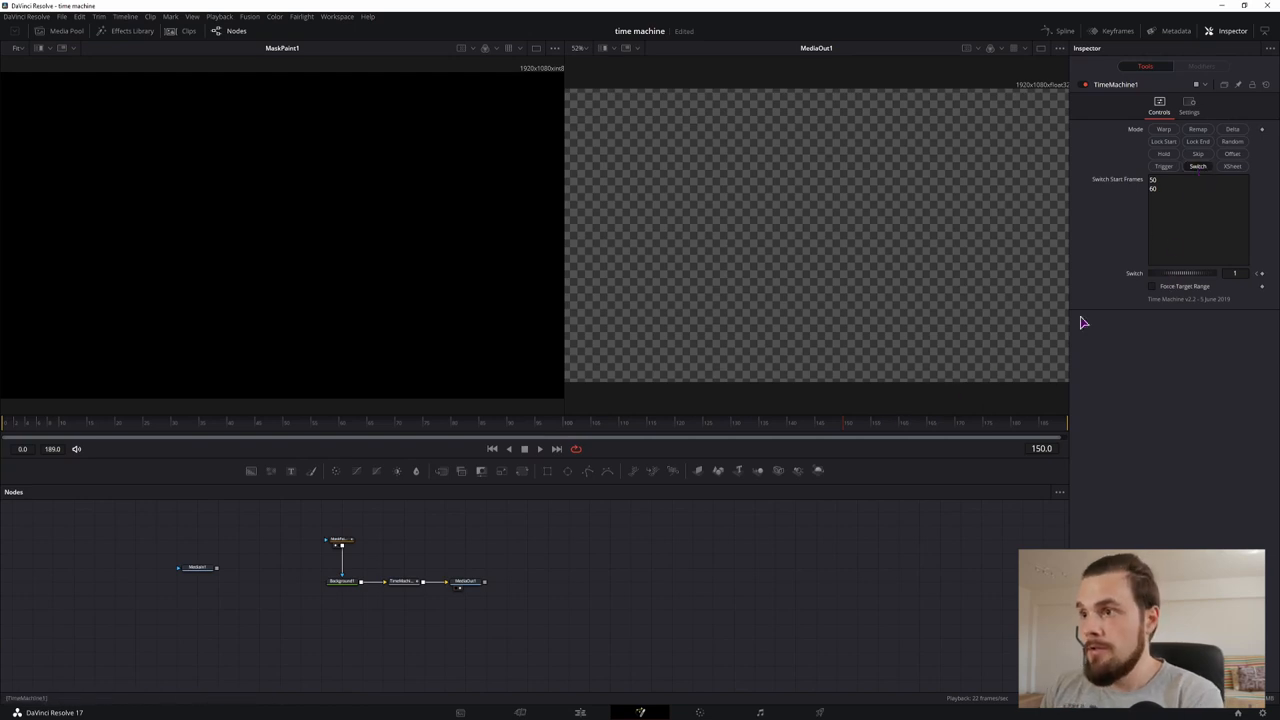
pyautogui.moveTo(963, 413)
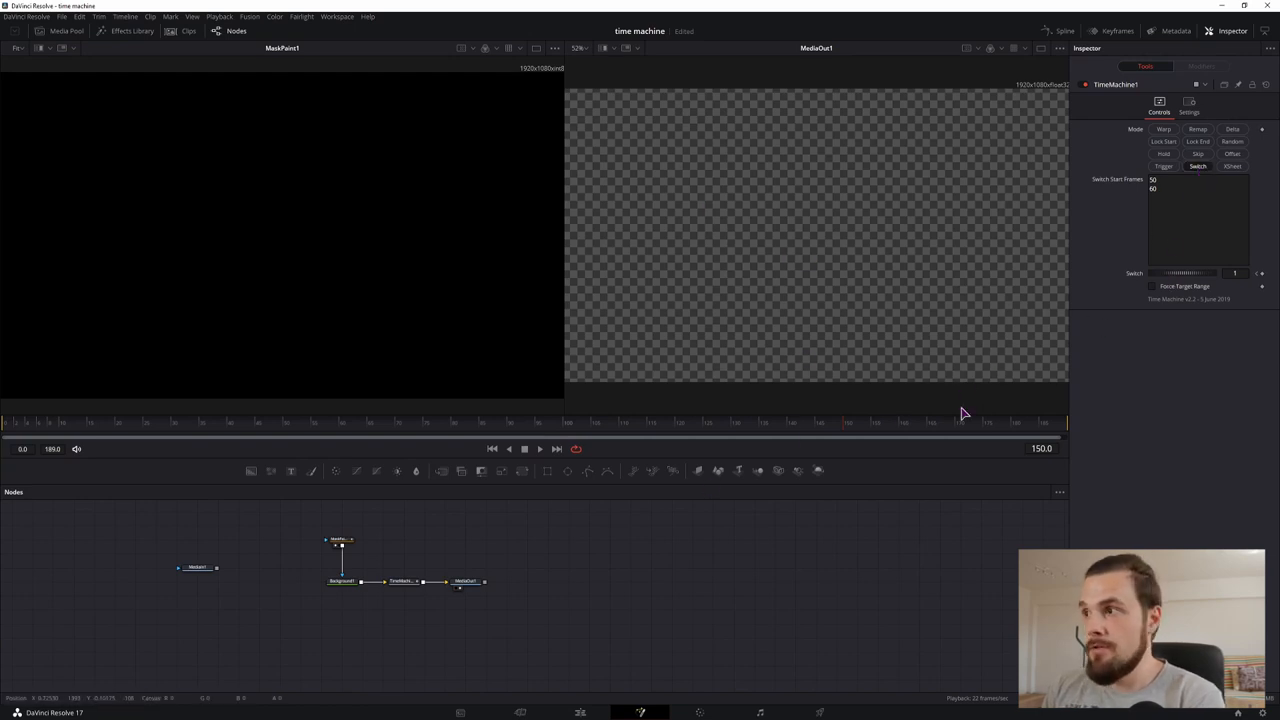